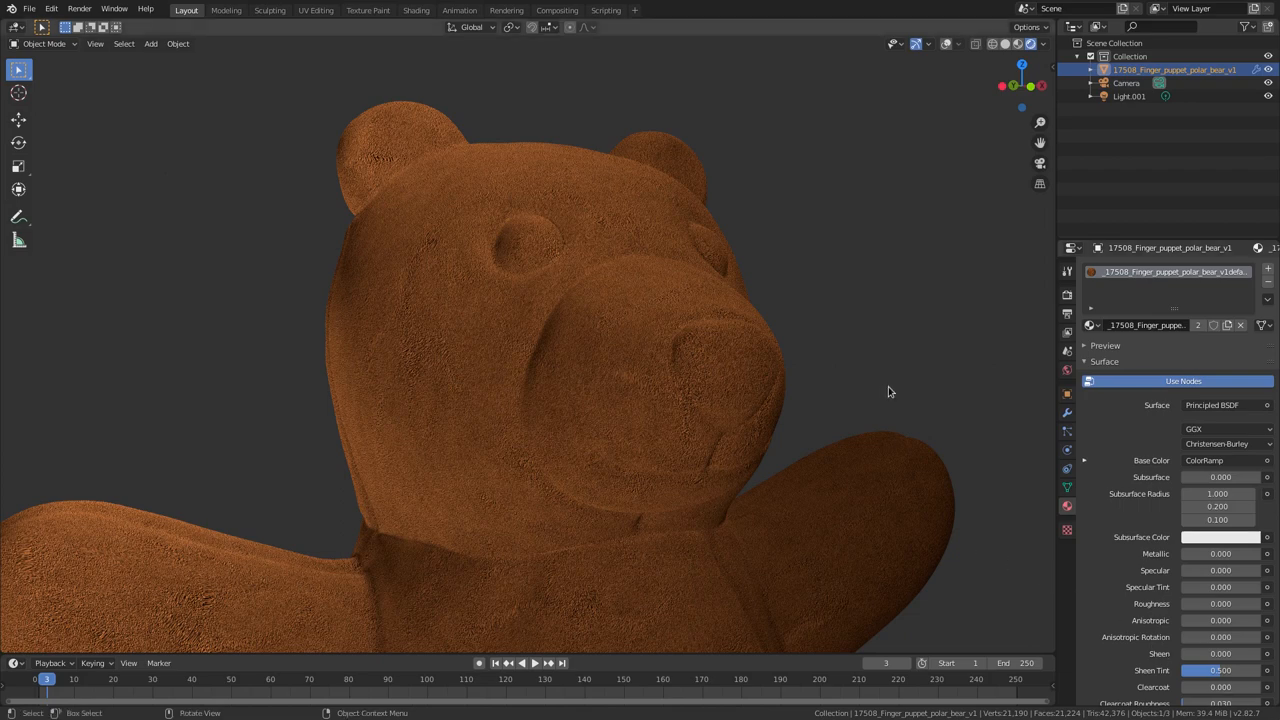
Step: Turn the left area into the Shader Editor and frame the bear from the front in the right view
drag(890, 390, 800, 488)
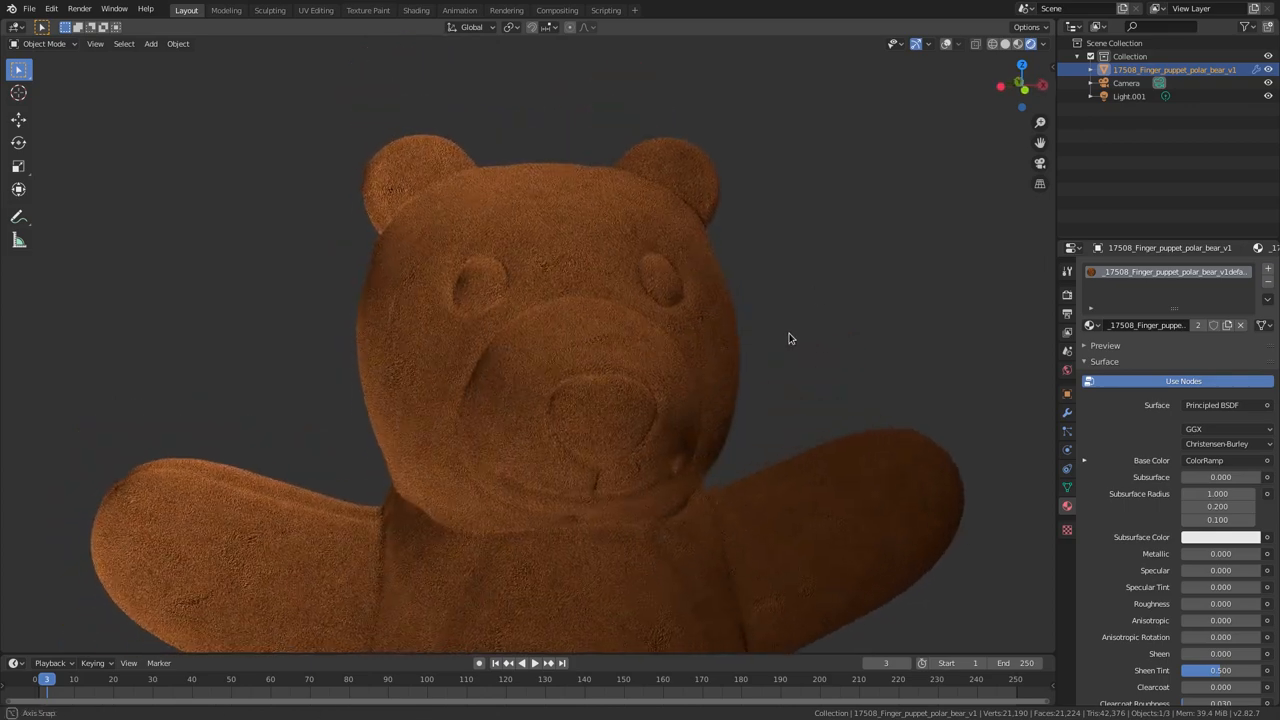
drag(790, 338, 912, 358)
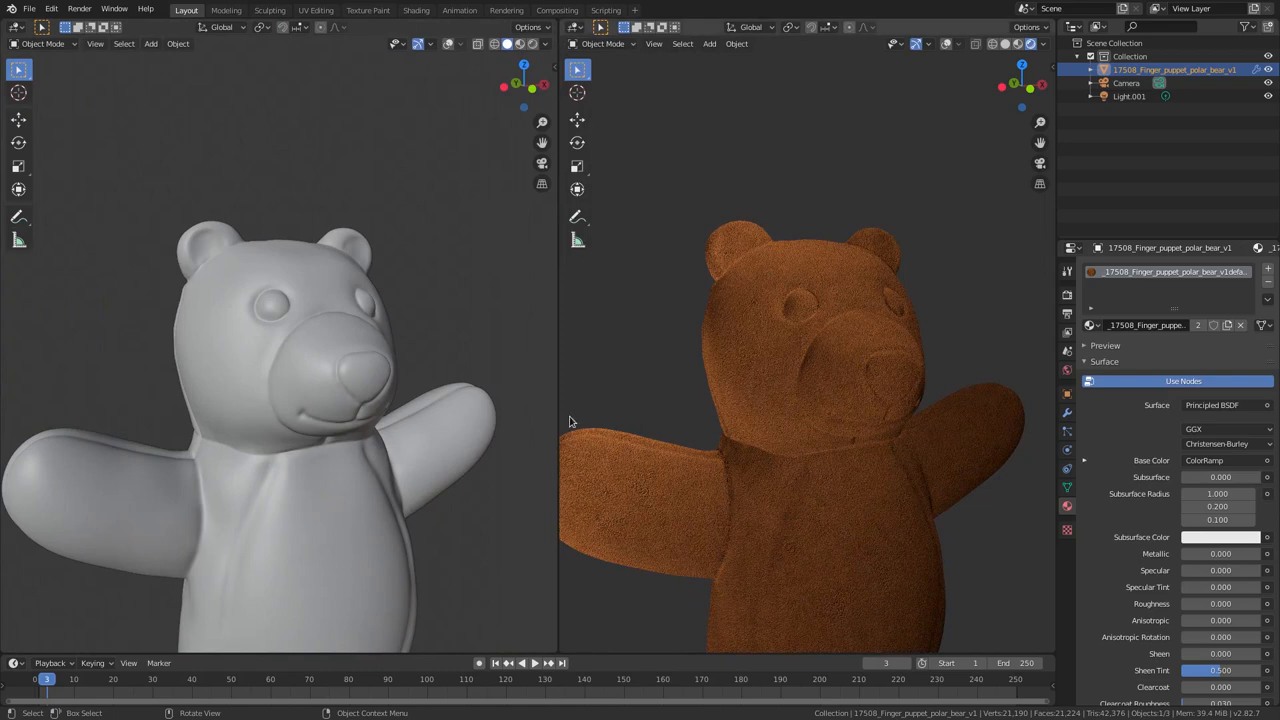
click(16, 28)
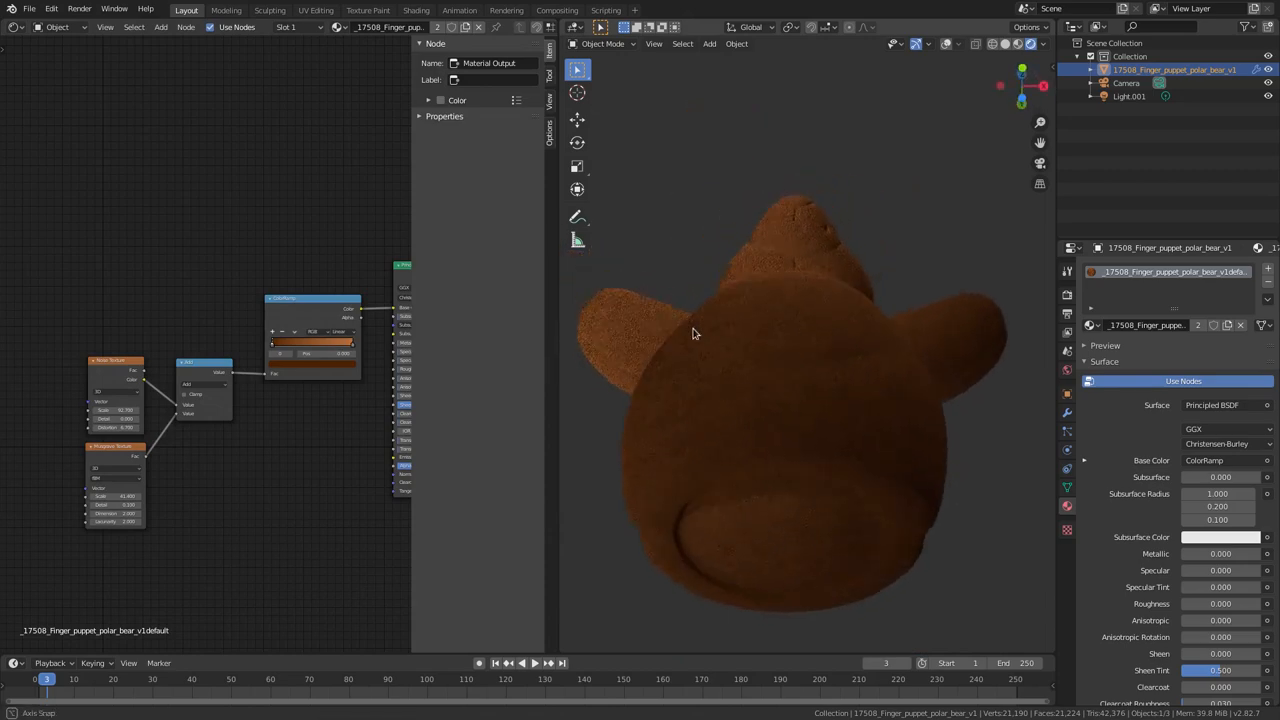
drag(700, 330, 796, 452)
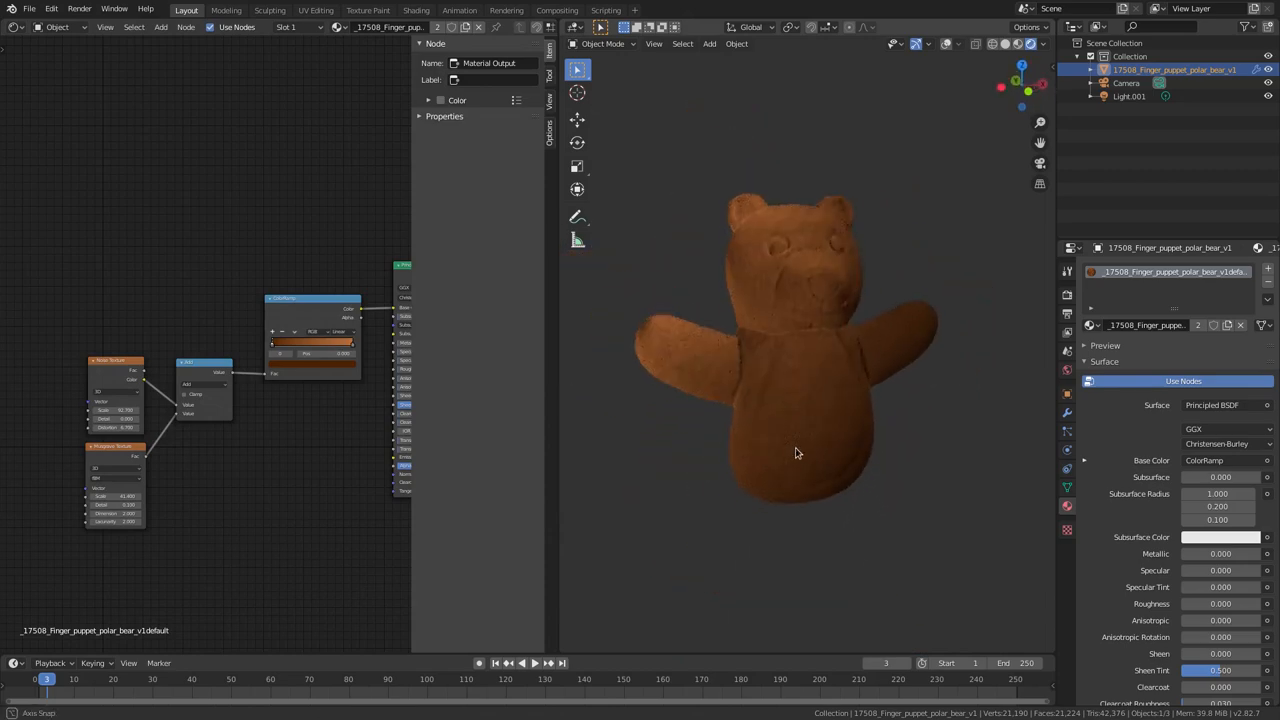
scroll(up, 3)
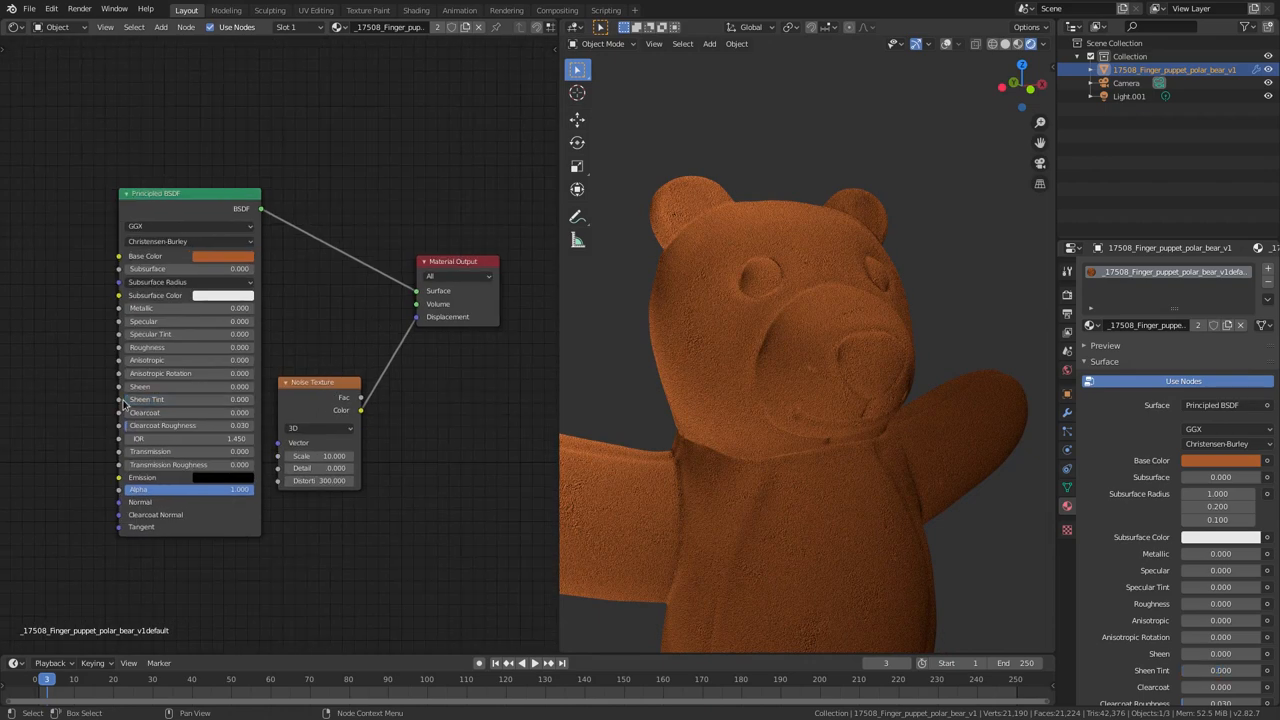
mouse_move(184, 412)
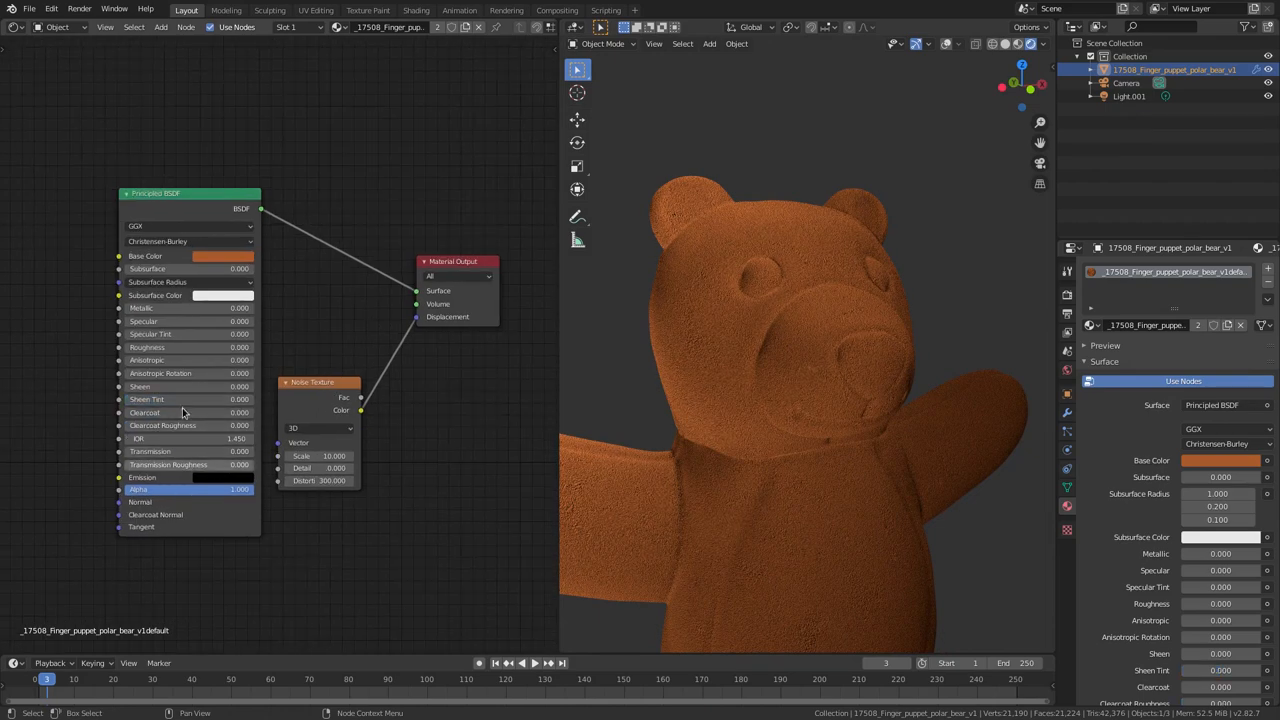
Step: Set the Principled BSDF base colour to an orange shade from the colour wheel
click(224, 256)
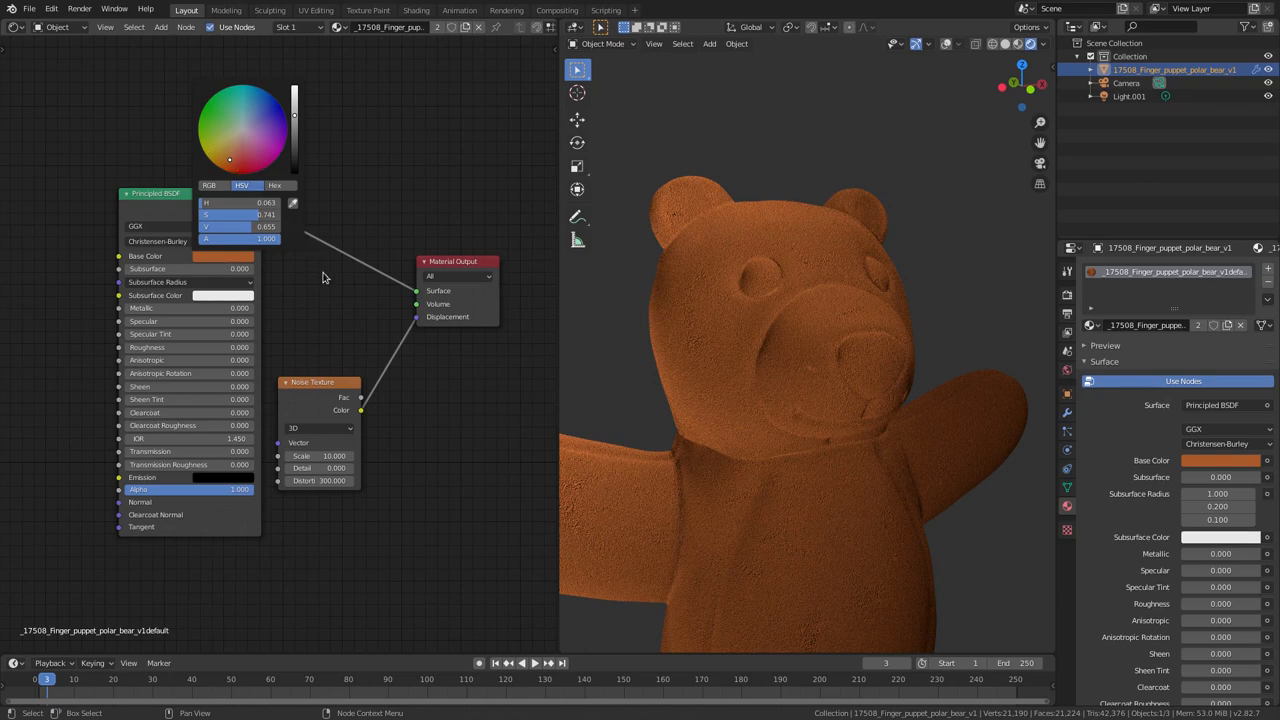
click(312, 278)
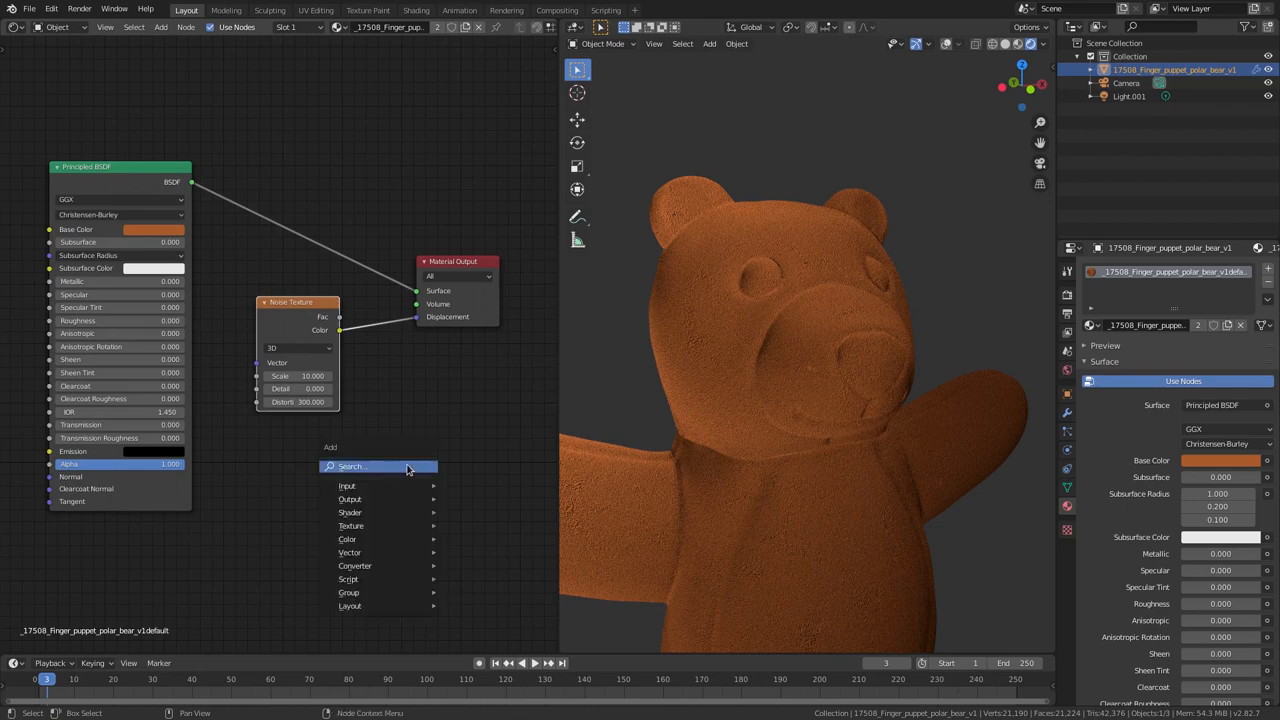
Step: Search the add-node list for a Noise Texture to drive the displacement
text(NOIS)
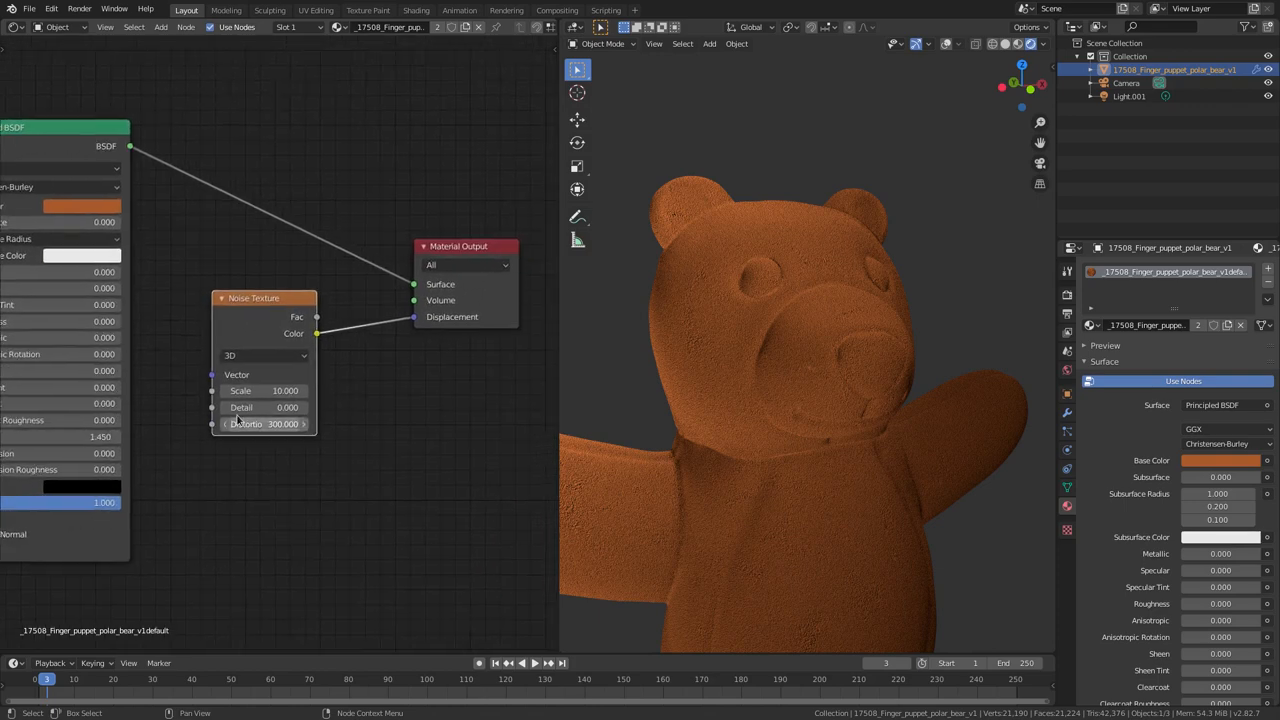
mouse_move(284, 480)
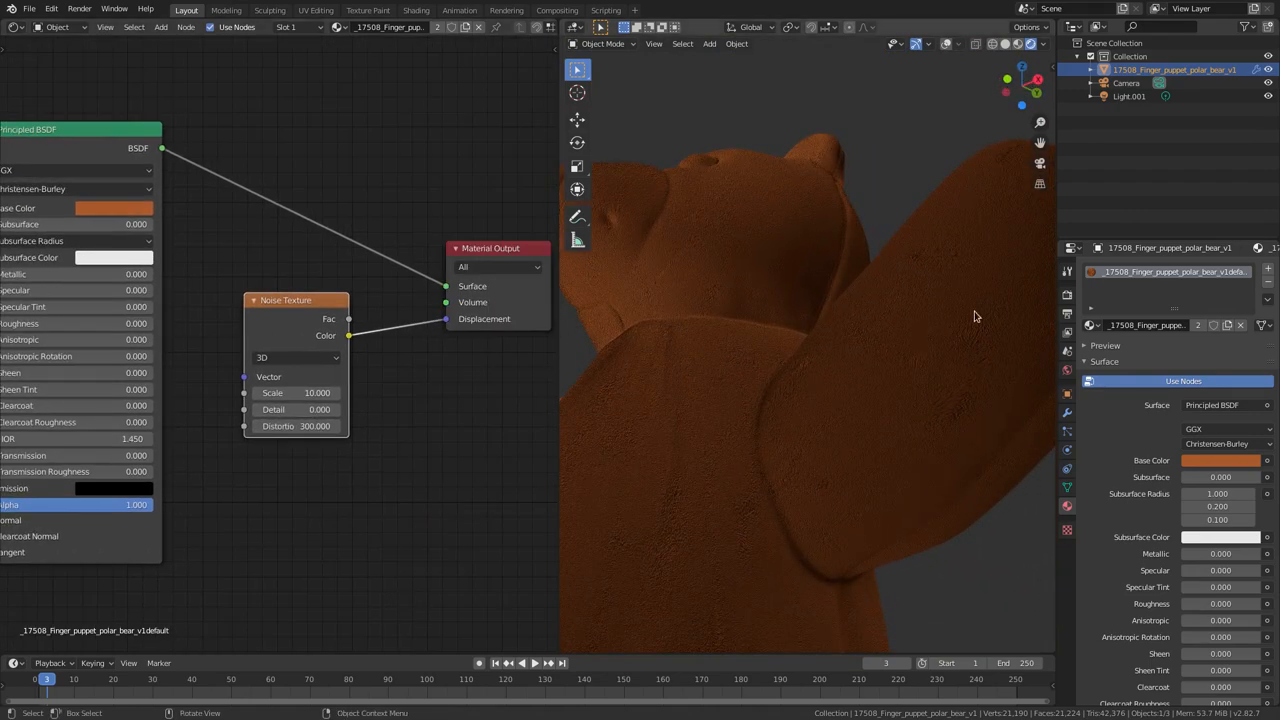
Step: Orbit around the bear's head and face to inspect the bumpy felt surface
drag(976, 316, 678, 444)
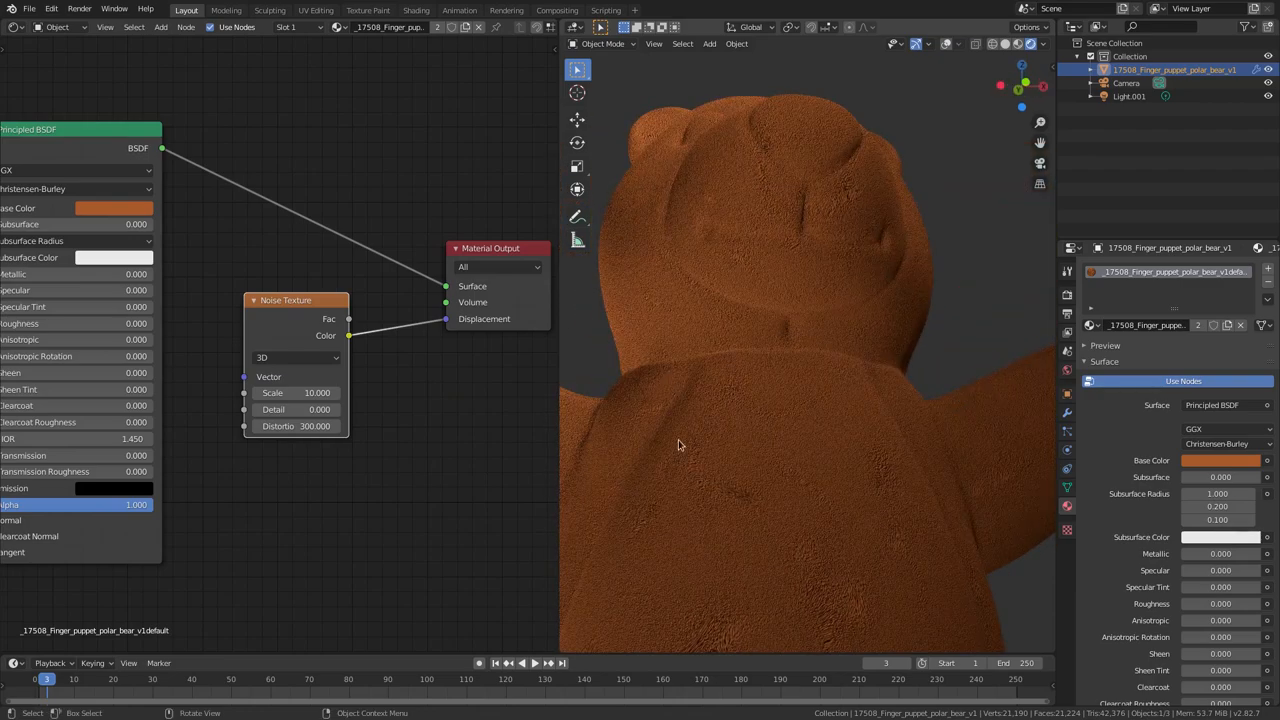
drag(678, 444, 840, 512)
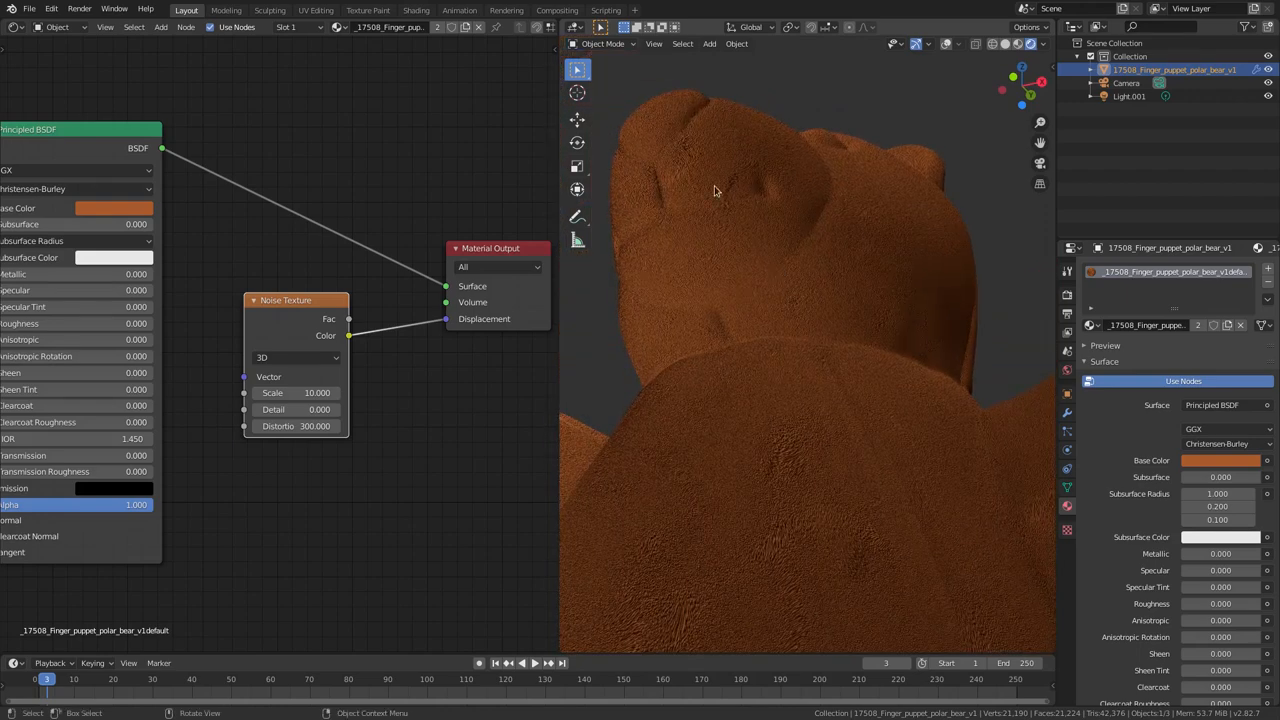
drag(716, 190, 796, 238)
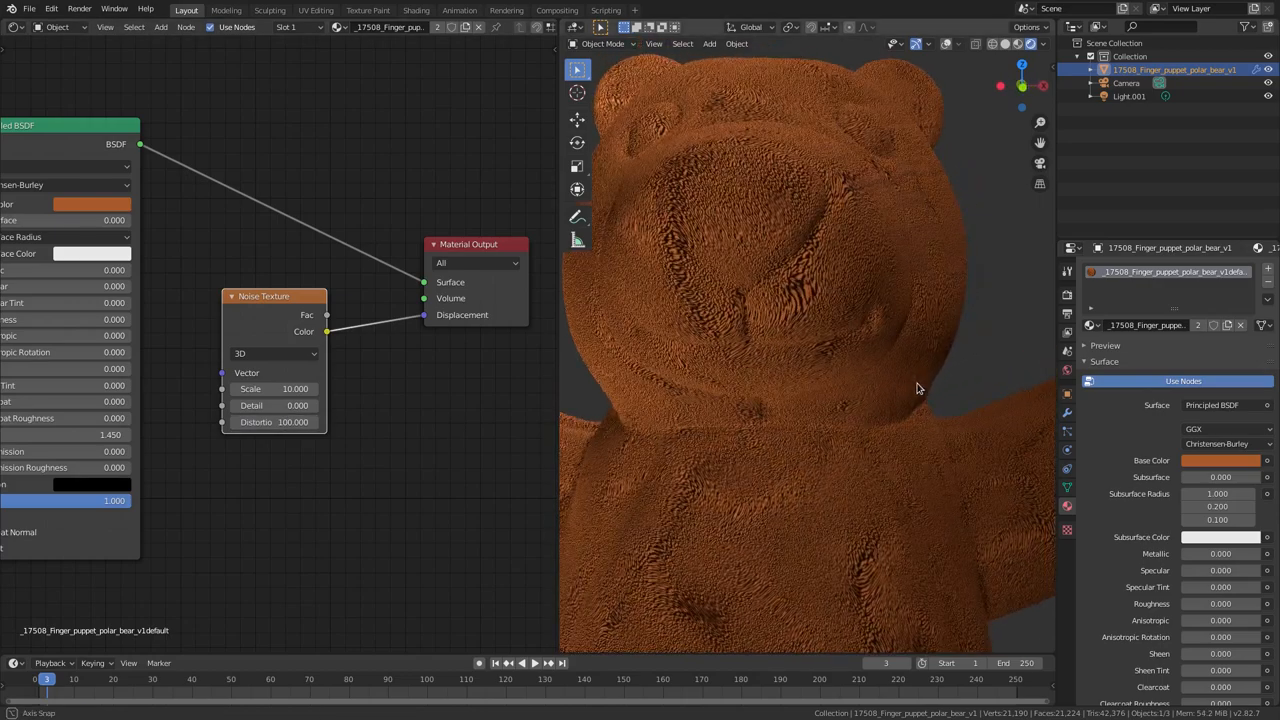
drag(918, 388, 804, 436)
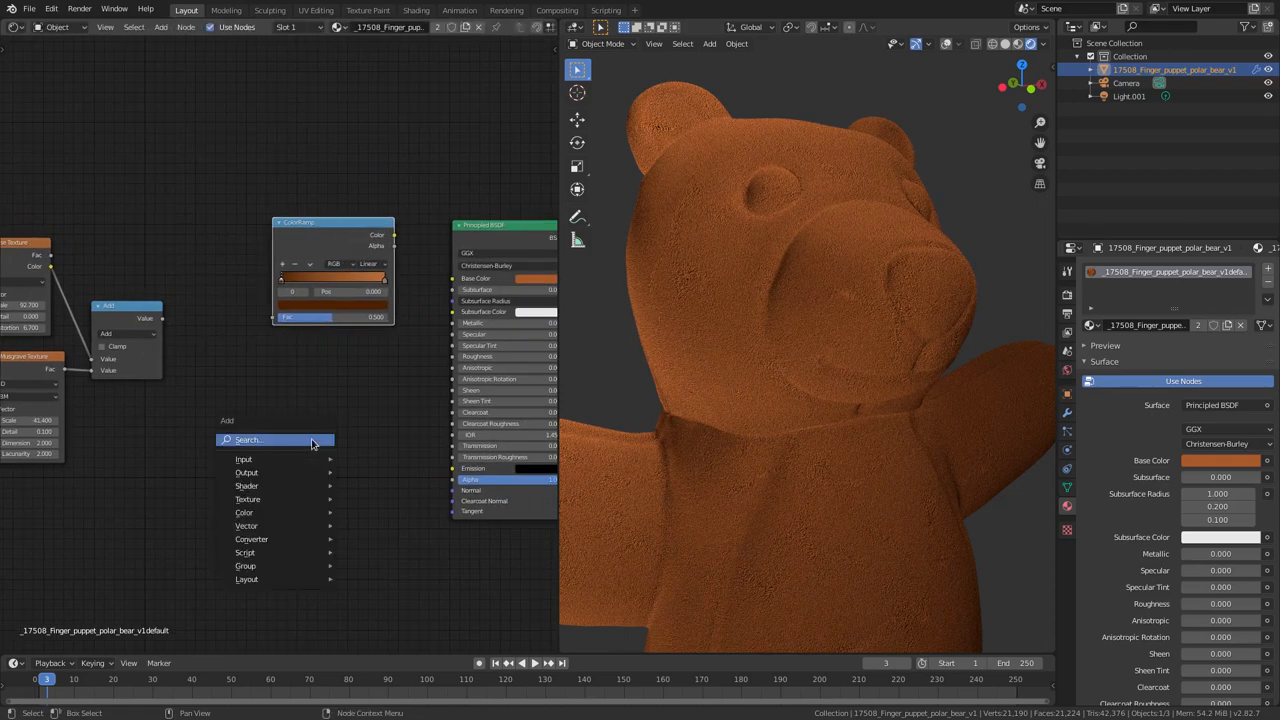
Step: Add a ColorRamp node from the search results and check the bear from the side
text(color)
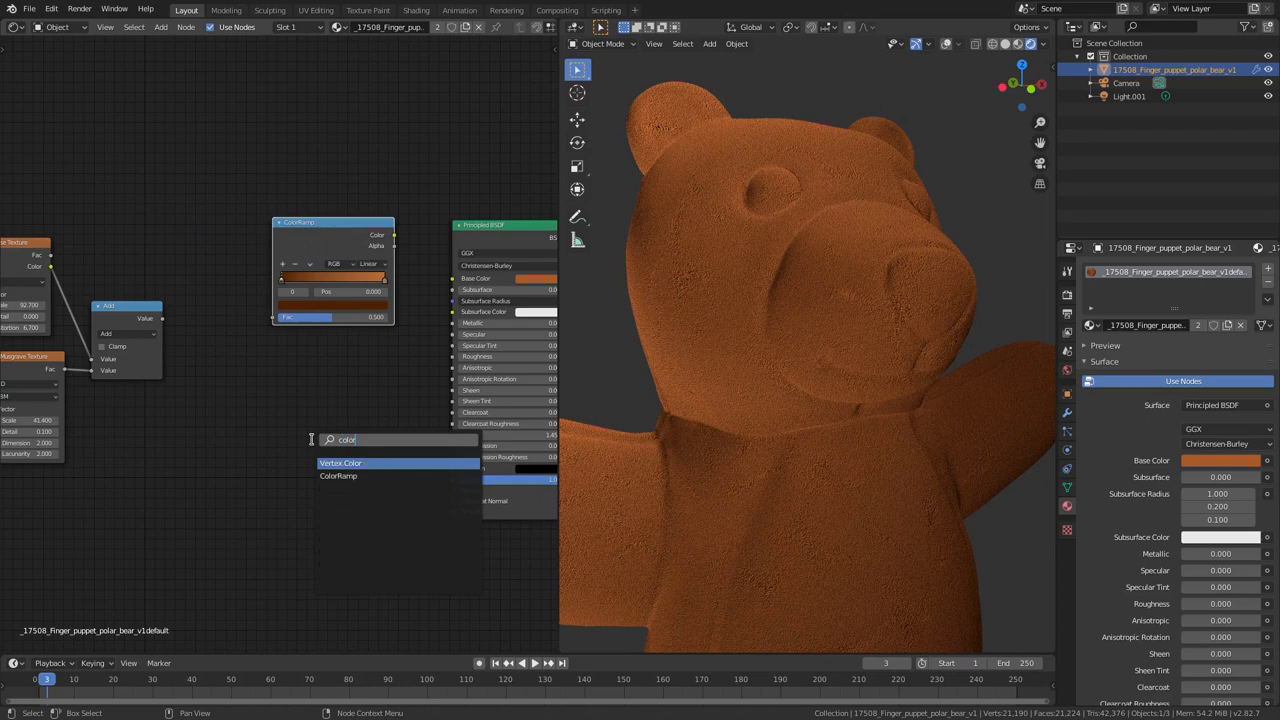
click(338, 476)
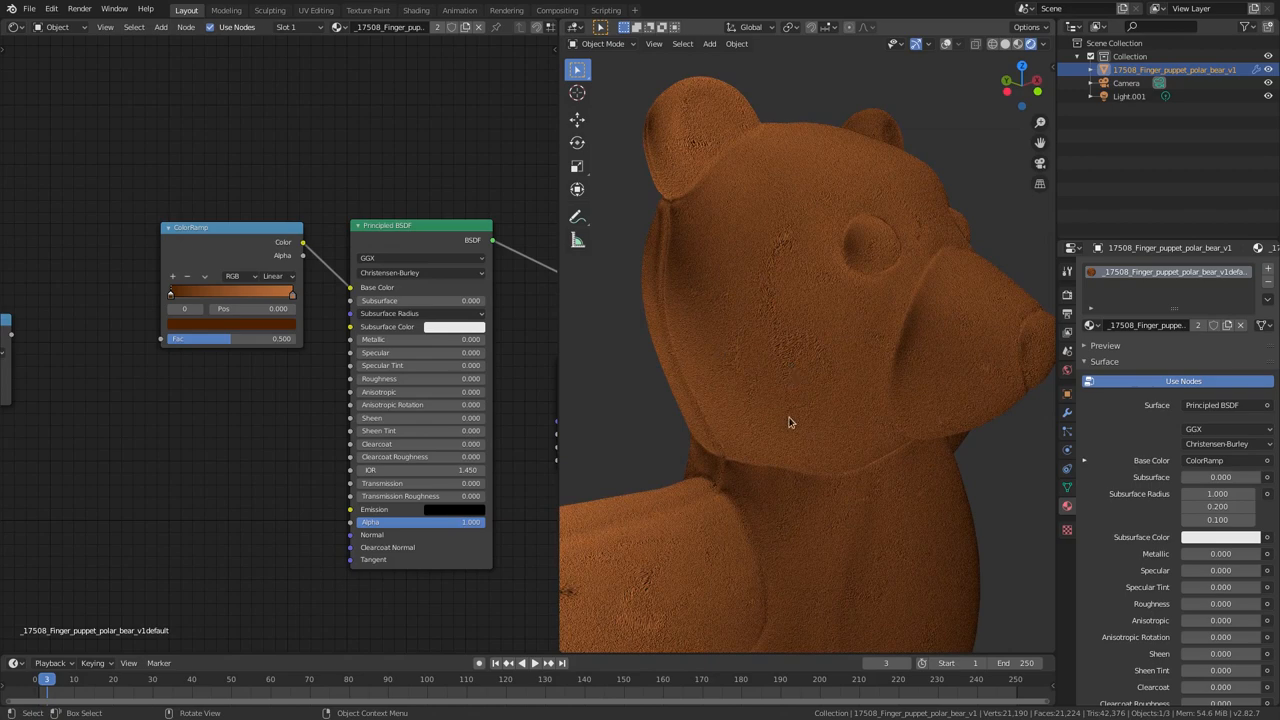
drag(790, 420, 950, 452)
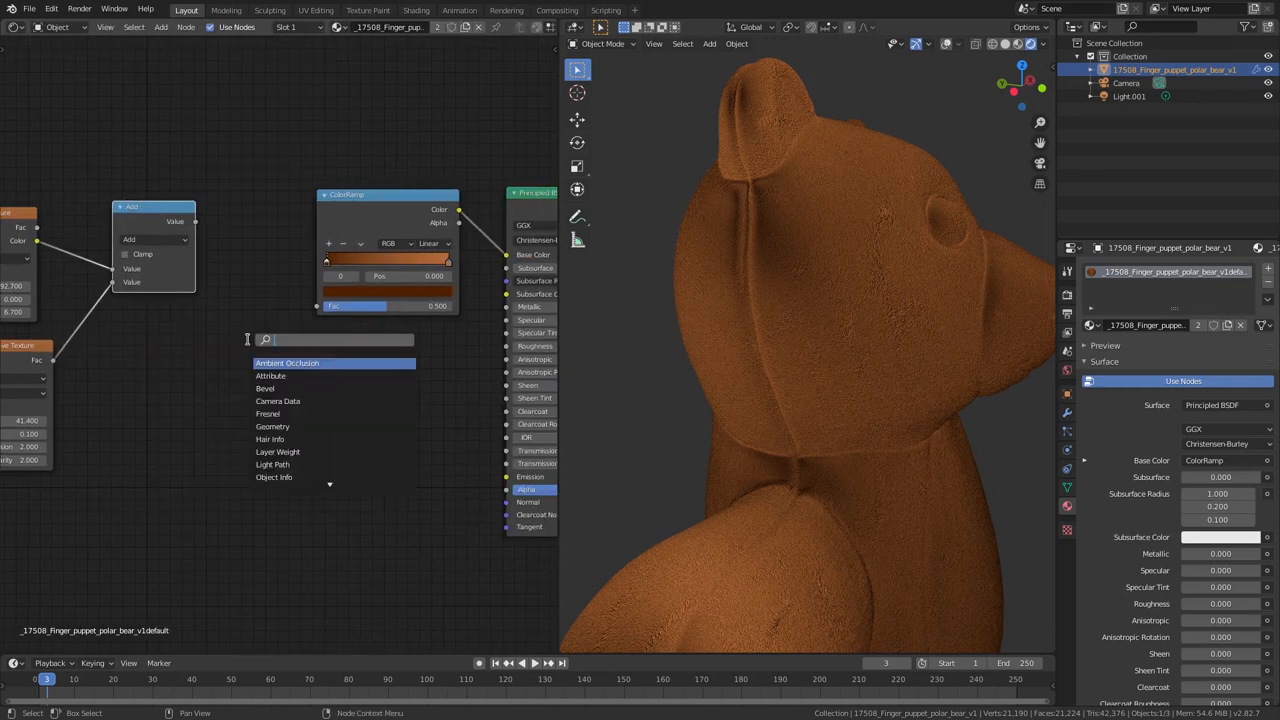
Step: Search for a Math node set to Add, then for a Noise Texture to feed it
text(math)
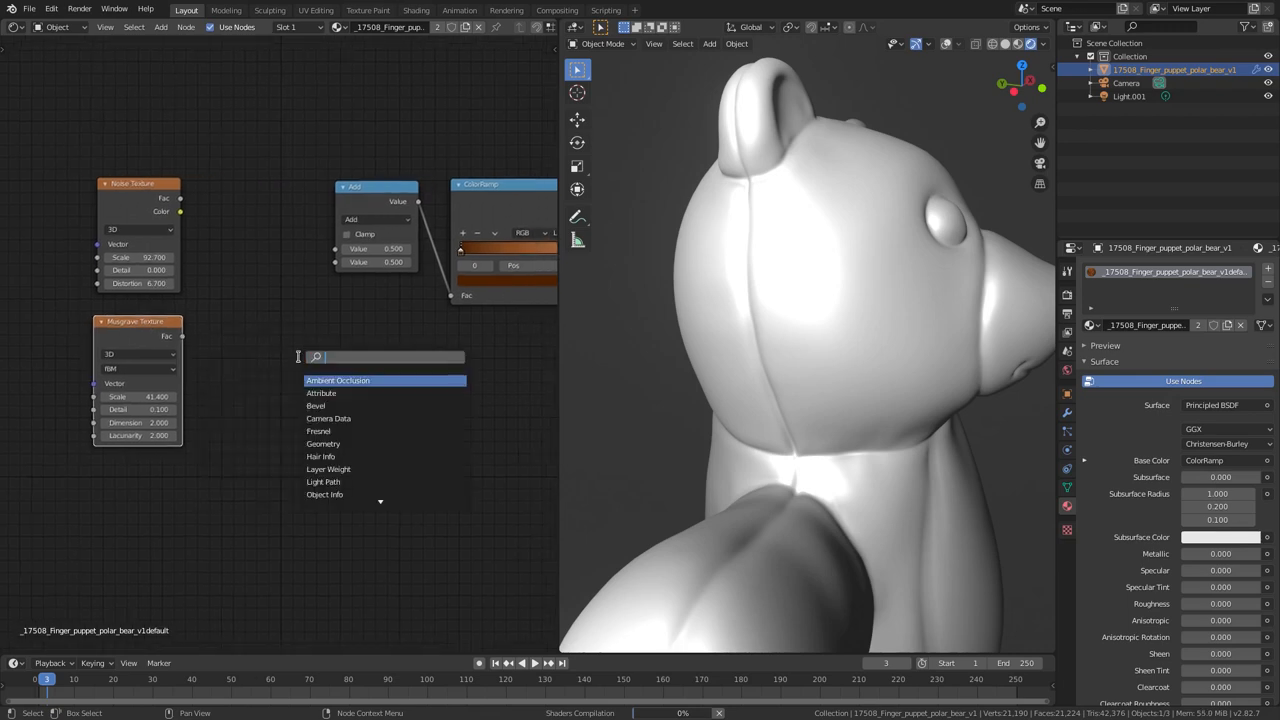
text(noise)
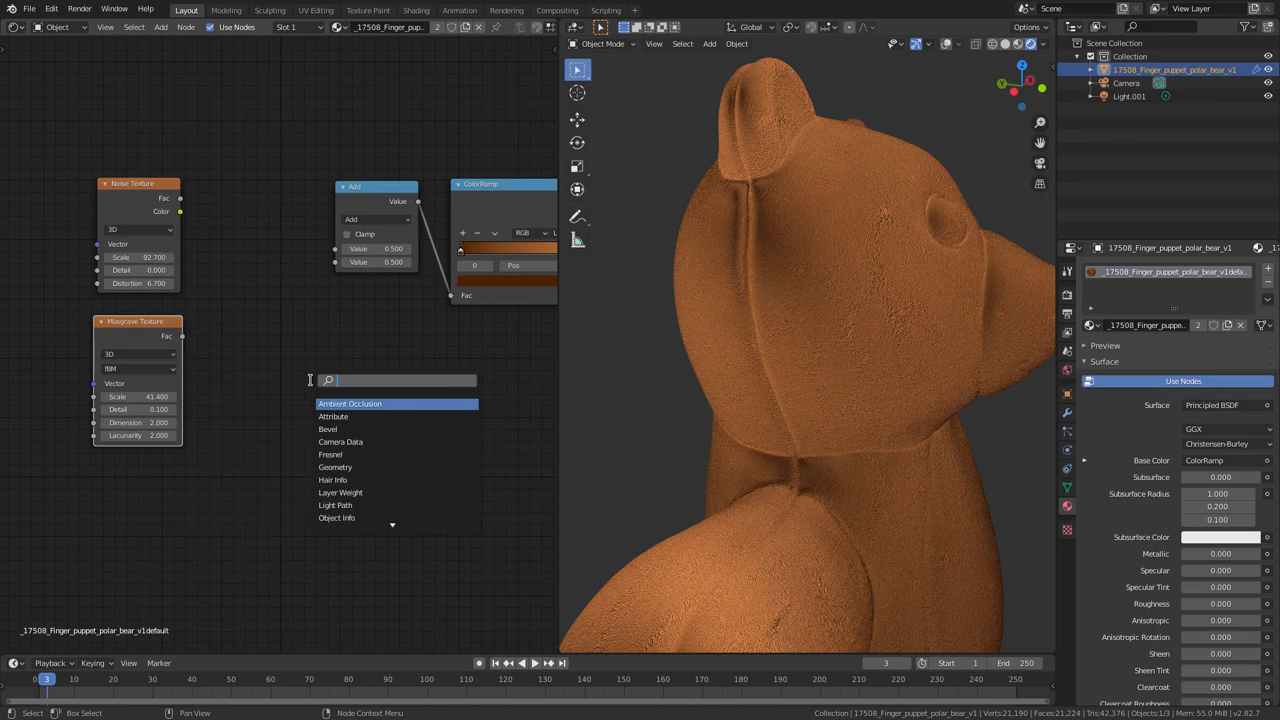
Step: Add a Musgrave texture and connect the Noise Texture's Fac into the Add node
text(musgrave)
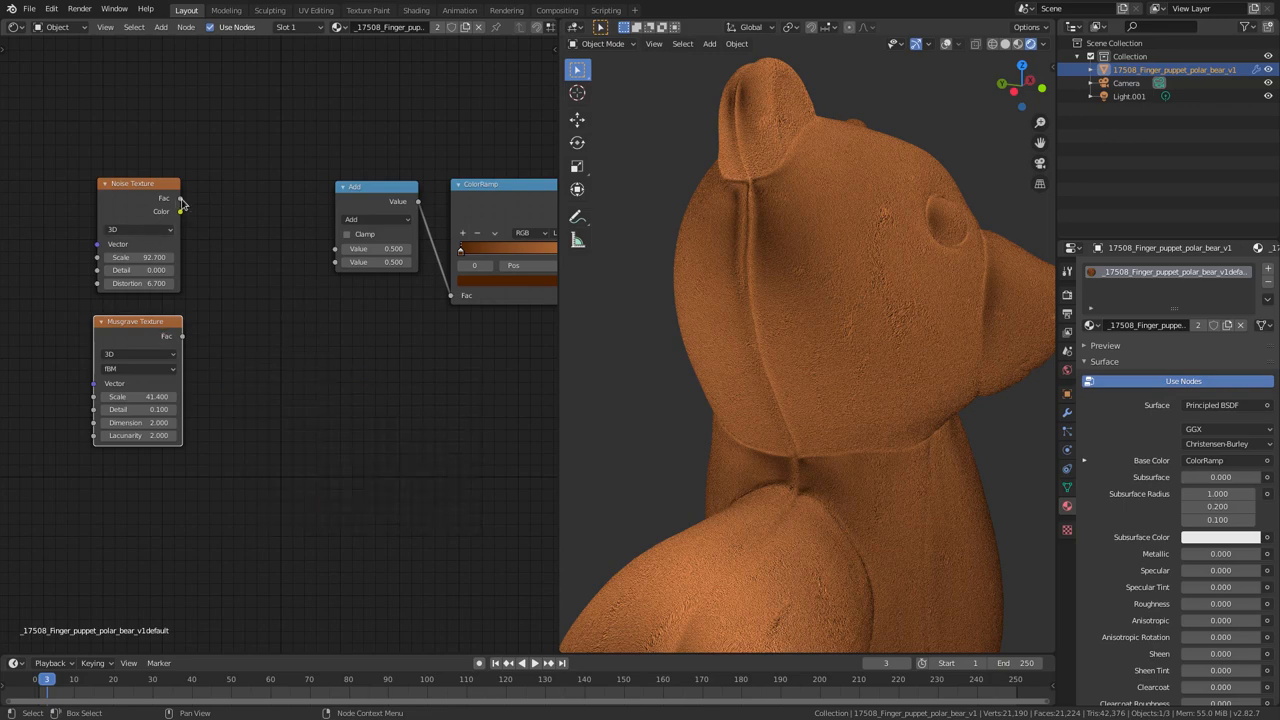
drag(180, 212, 364, 236)
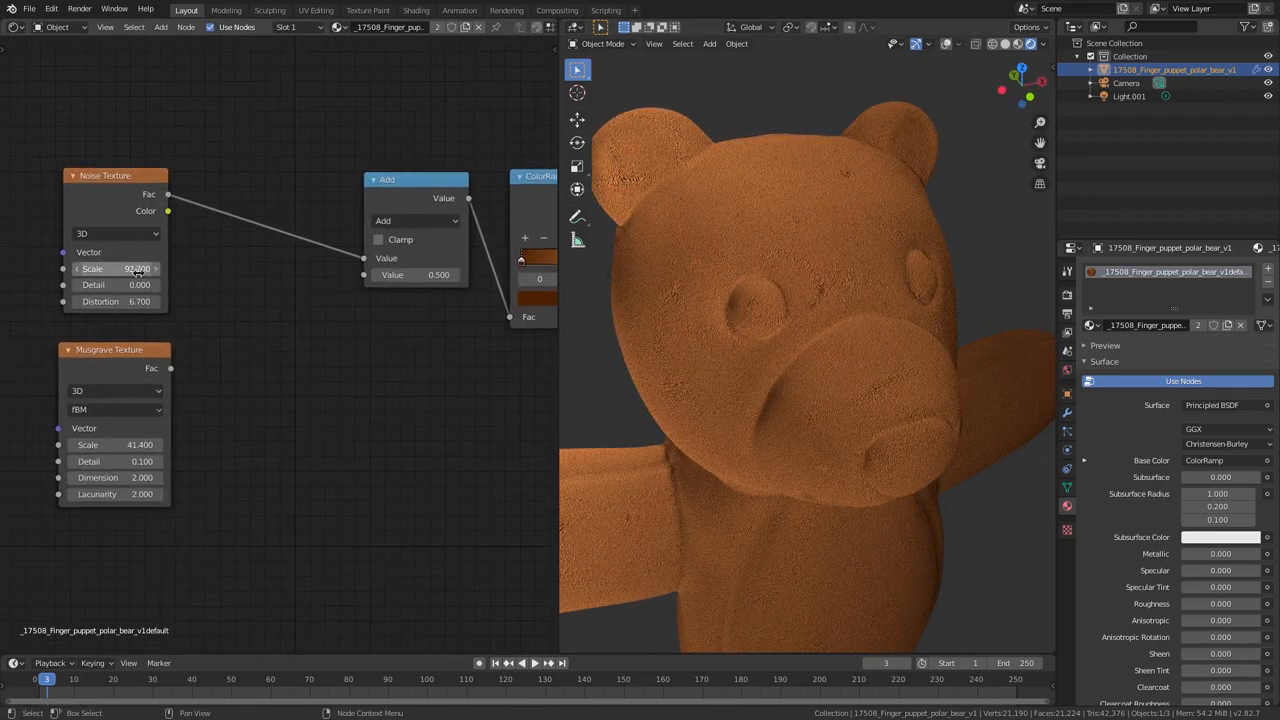
Step: Set the Noise Texture scale to 90 and connect the Musgrave texture into the Add node's second value
double_click(116, 268)
text(0)
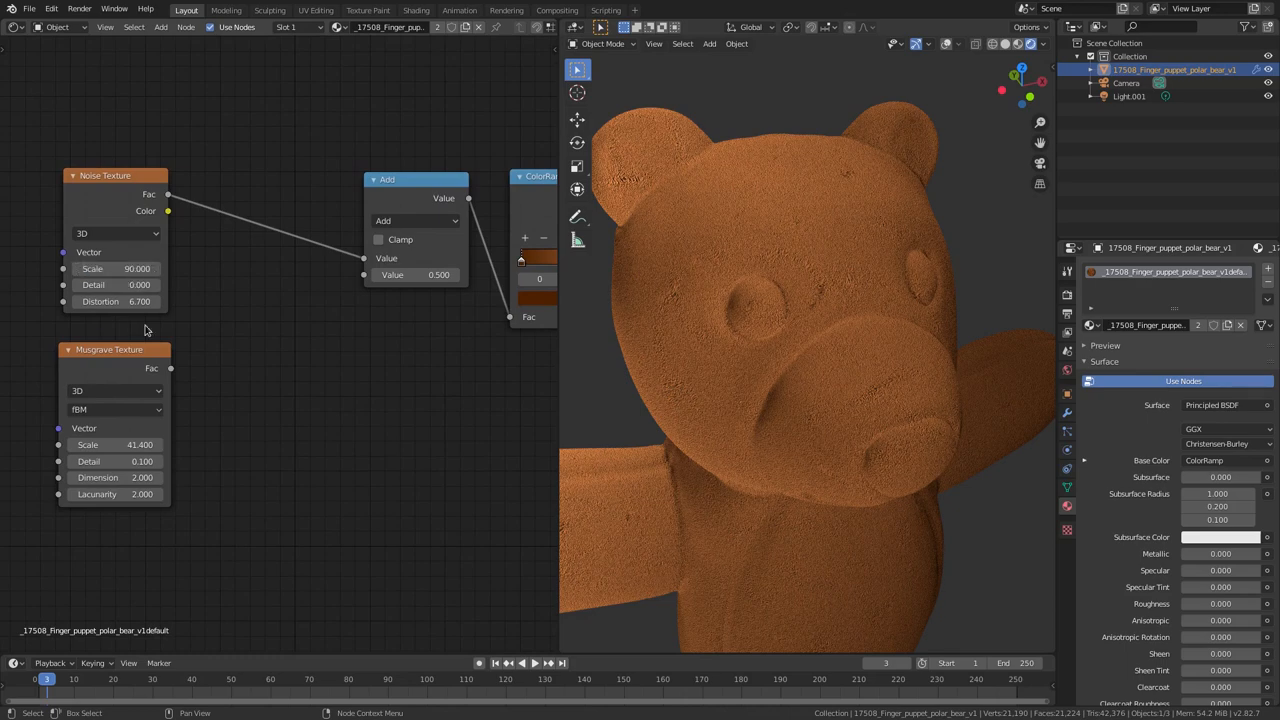
drag(140, 300, 140, 300)
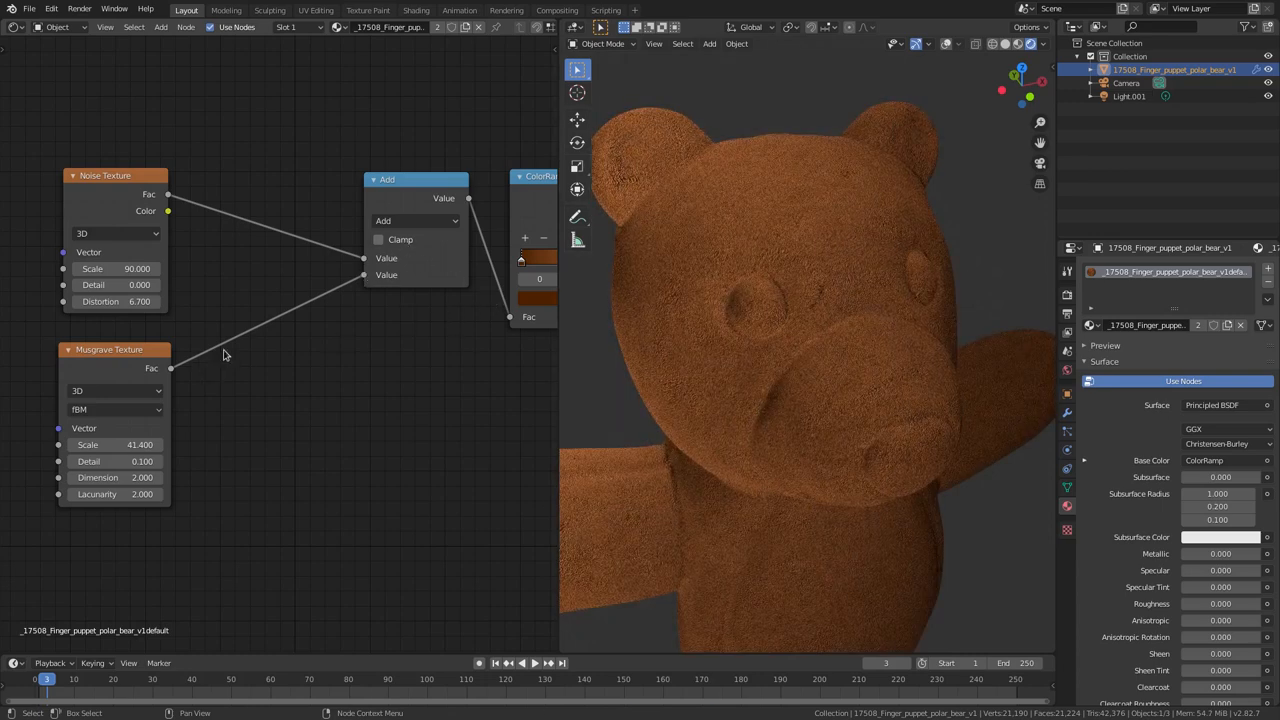
drag(170, 368, 364, 276)
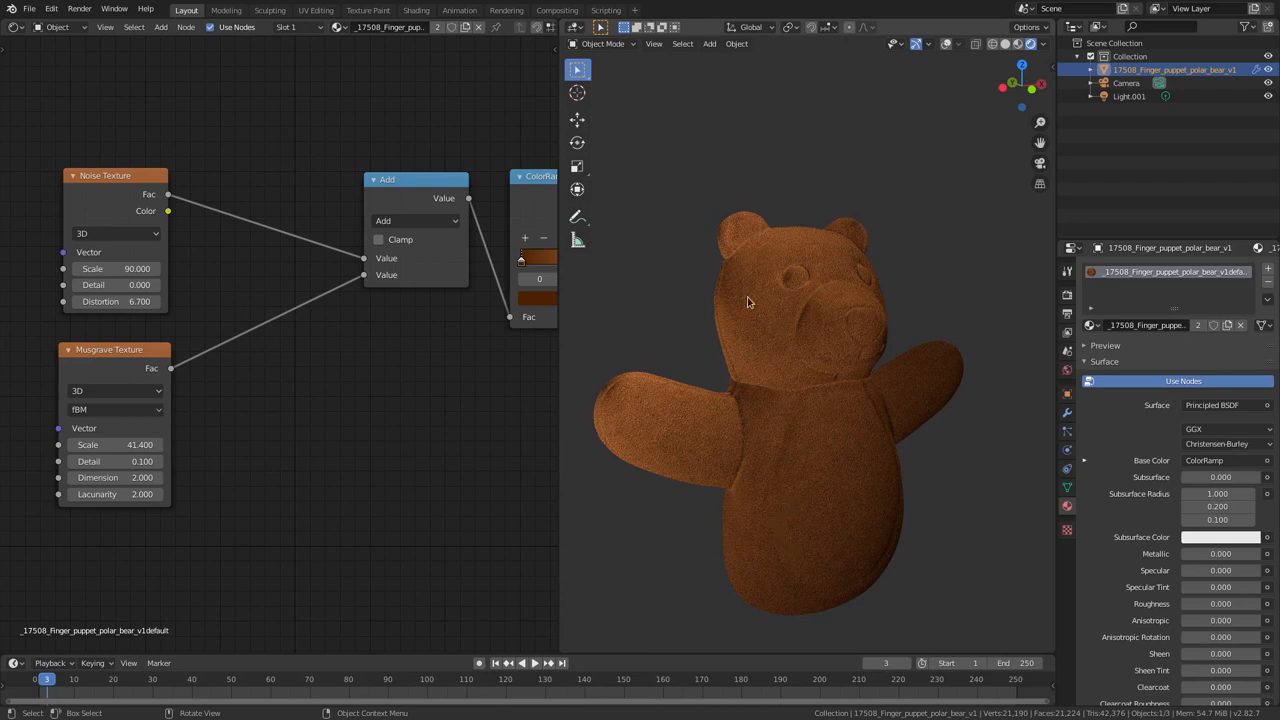
drag(116, 476, 160, 476)
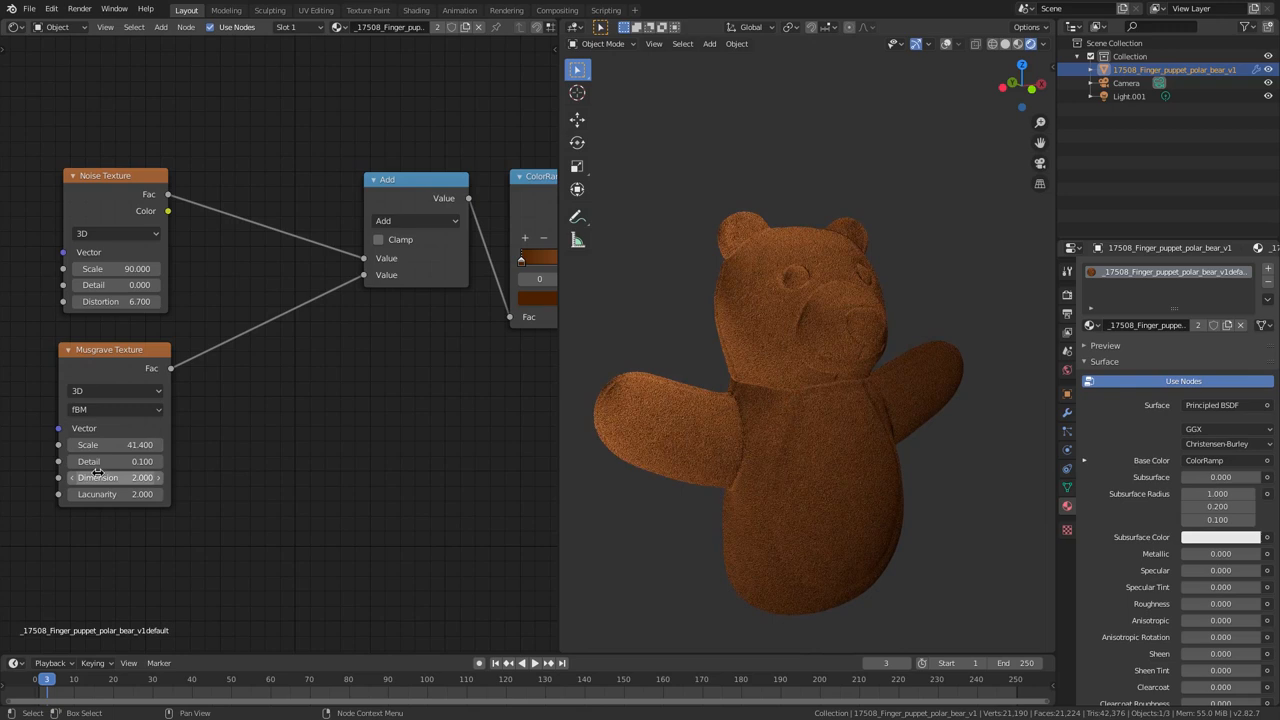
Step: Lower the Musgrave texture's detail to 0.1 and check the fine felt grain around the bear
click(112, 460)
text(0.300)
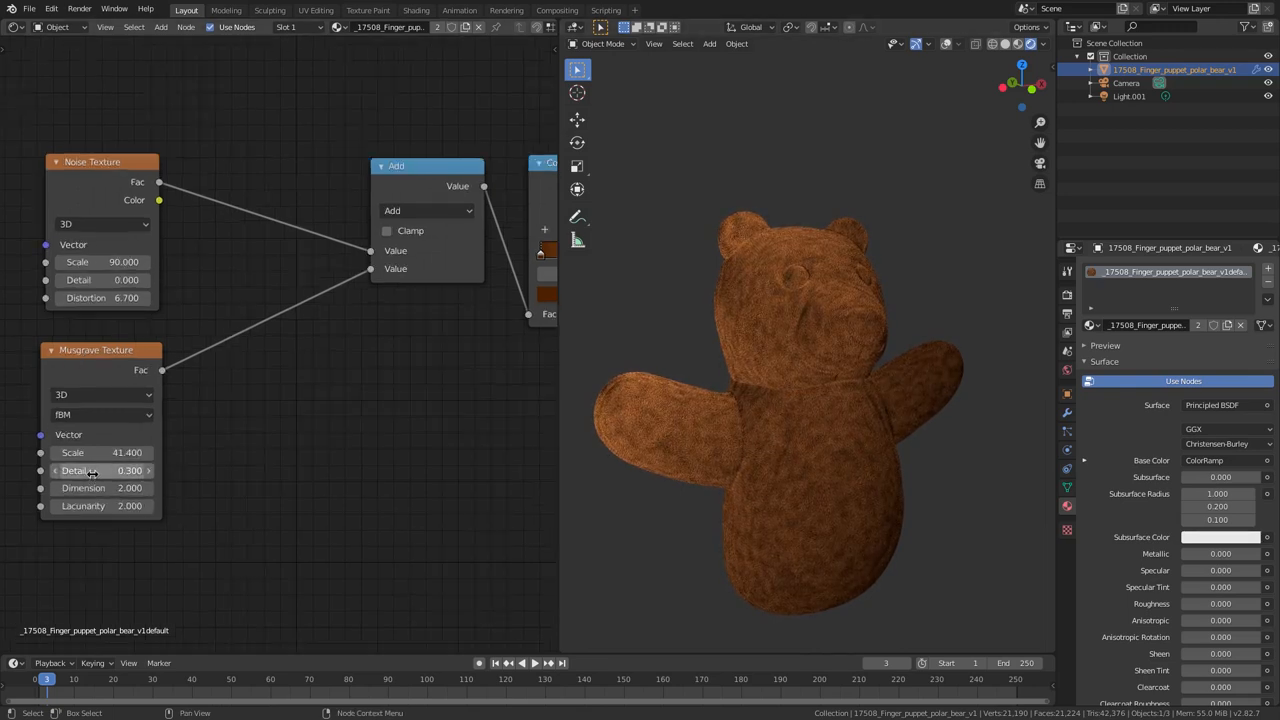
drag(100, 470, 104, 470)
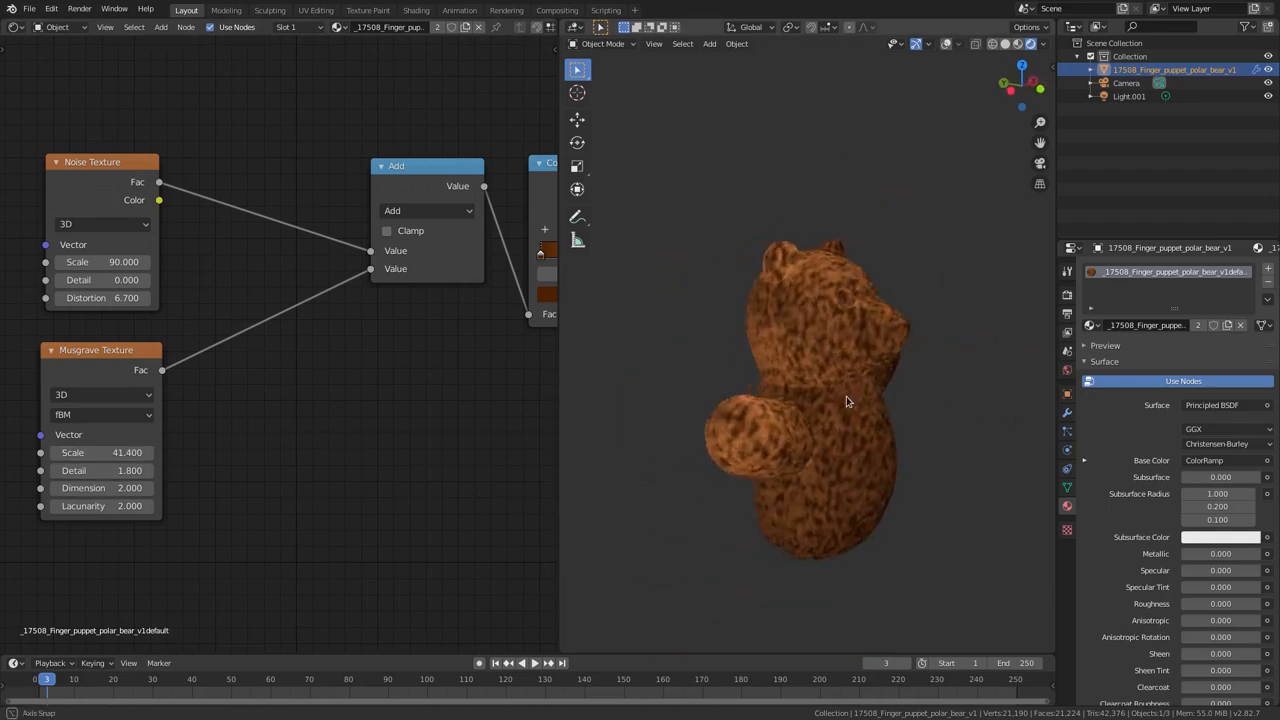
drag(820, 400, 880, 396)
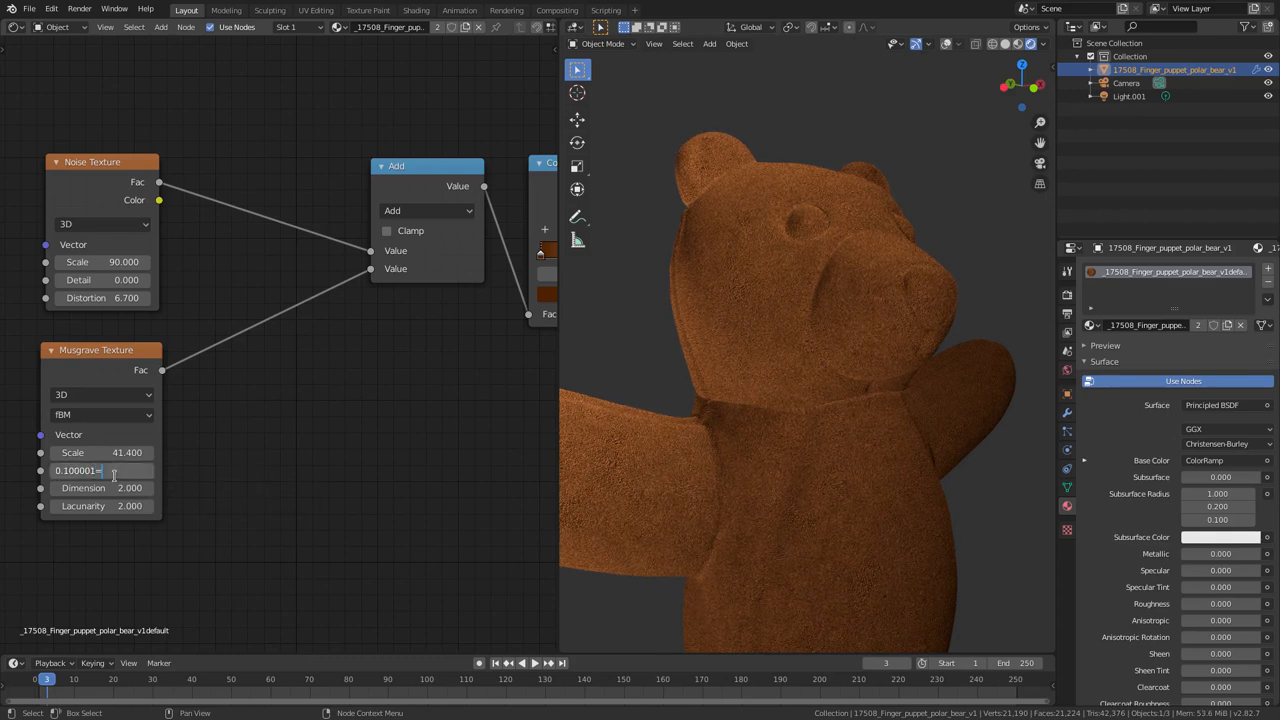
click(100, 470)
text(0.200)
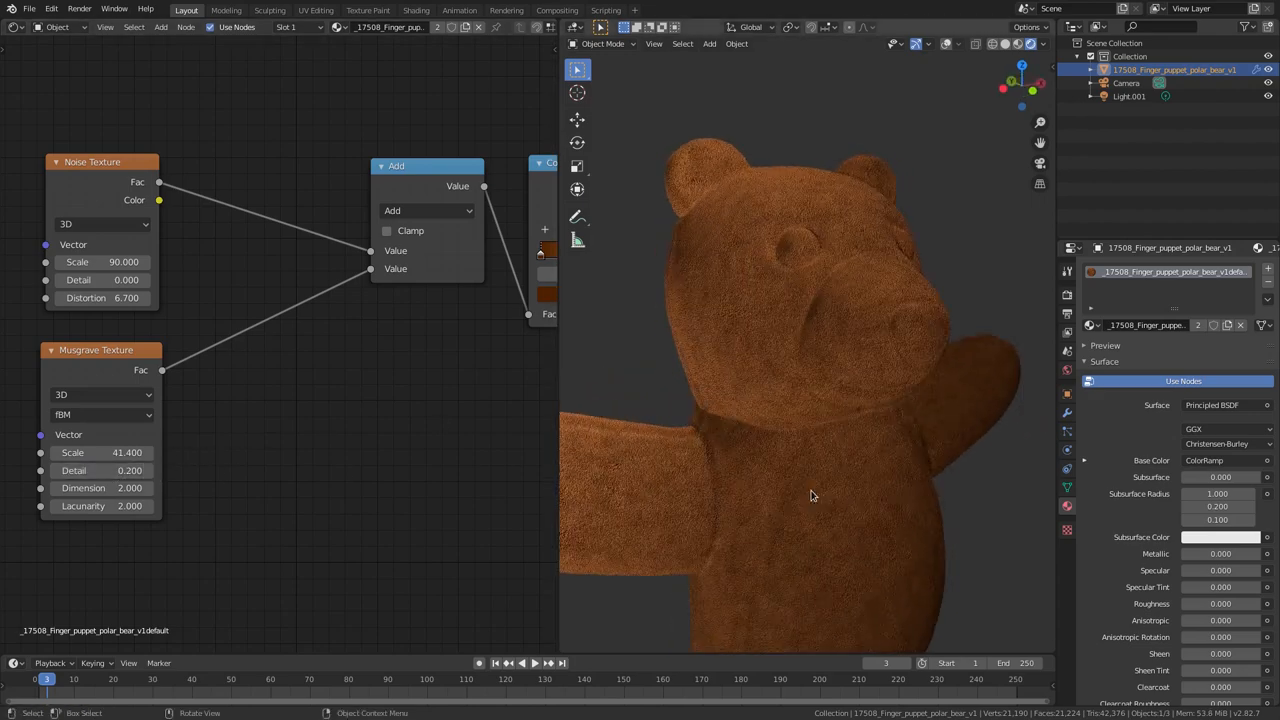
drag(810, 496, 968, 488)
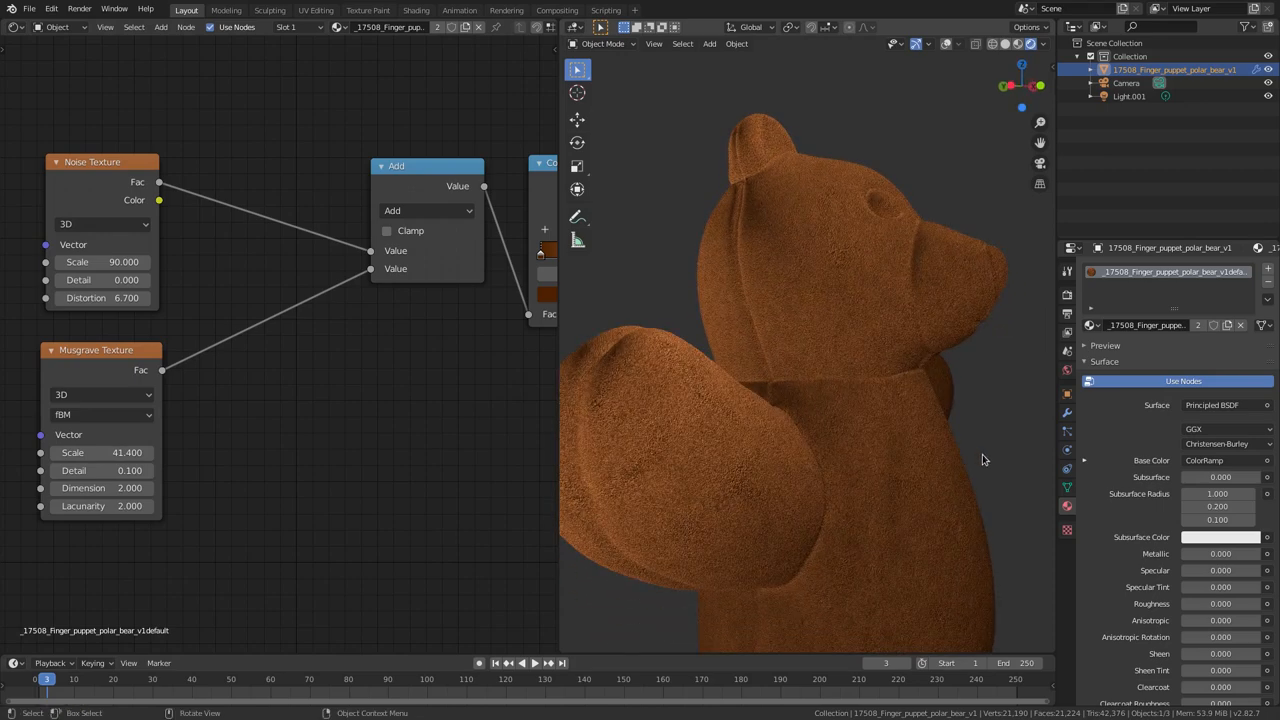
drag(984, 458, 448, 460)
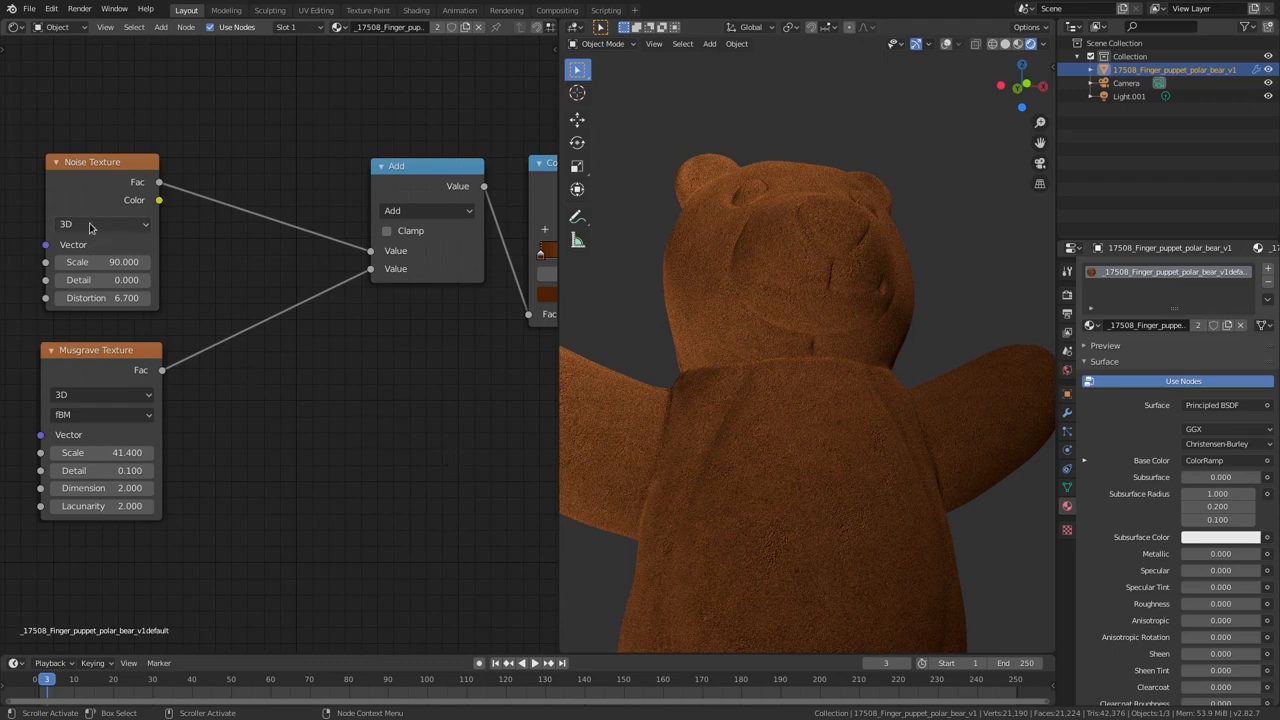
Step: Add a Hair particle system with 50000 strands of 0.02 m length
click(100, 414)
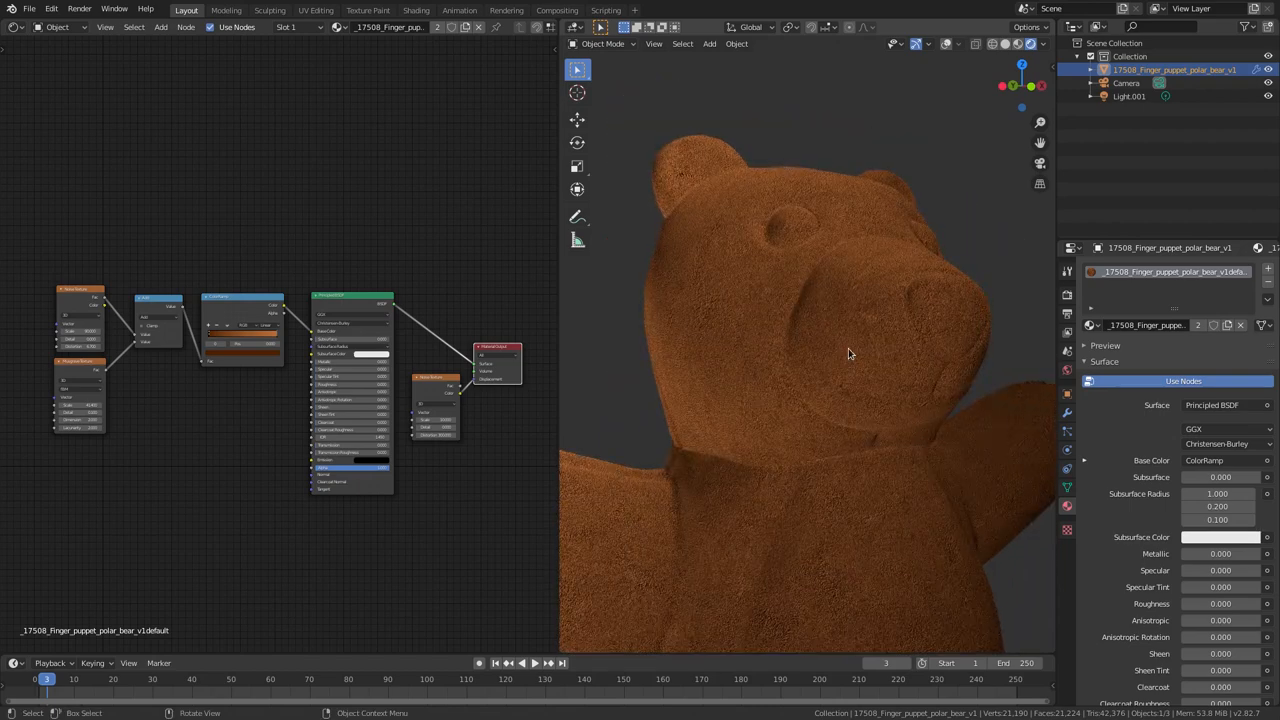
click(1066, 488)
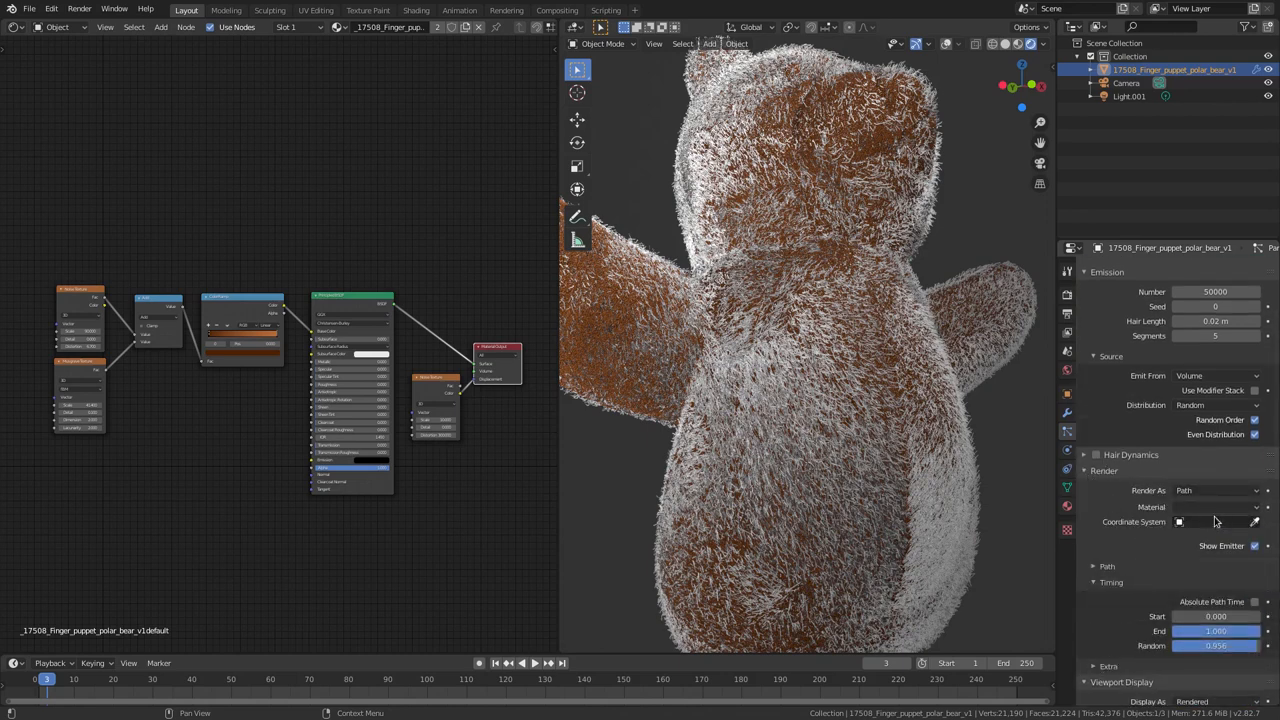
Step: Check the hair's material list, then add a new material slot in Material Properties
click(1216, 508)
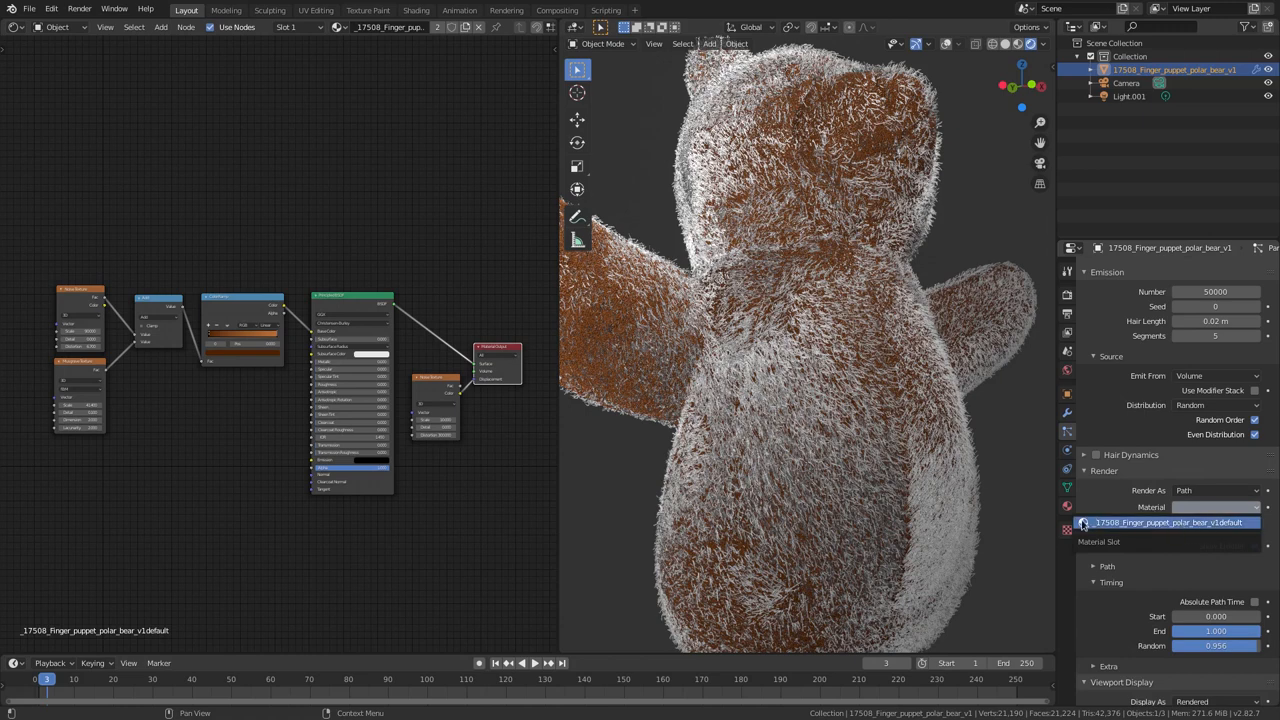
mouse_move(1184, 528)
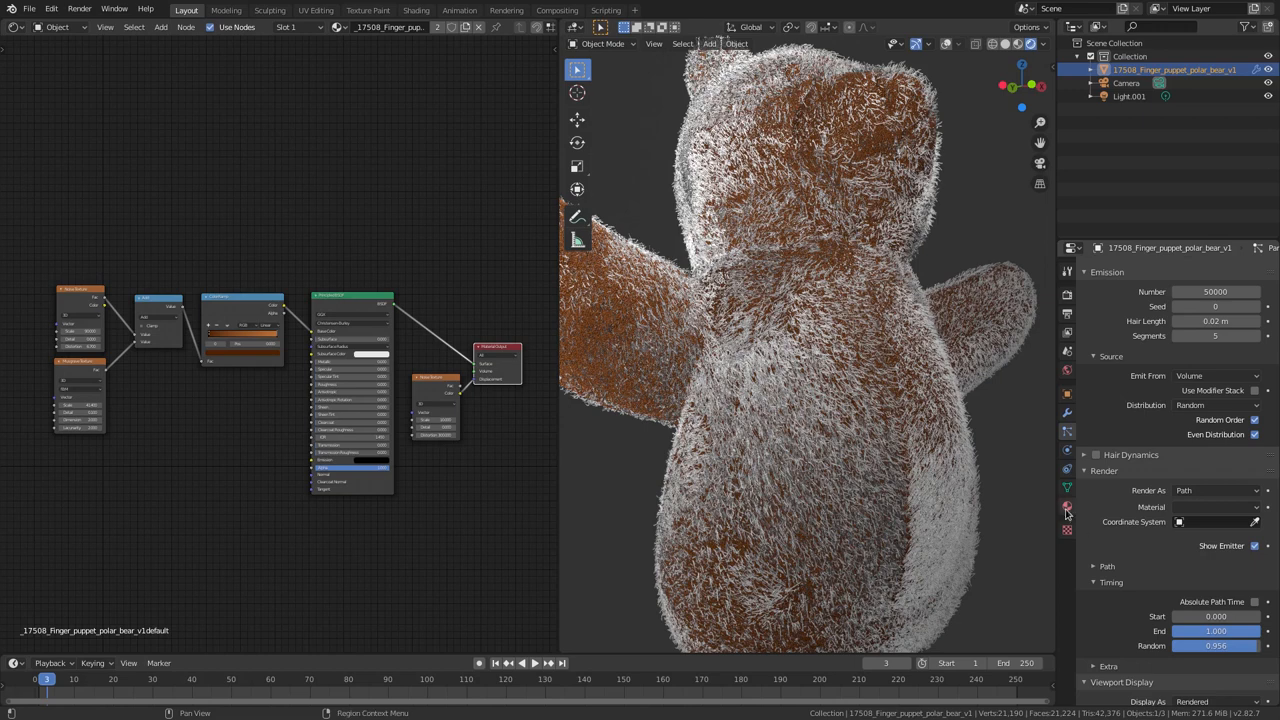
click(1066, 504)
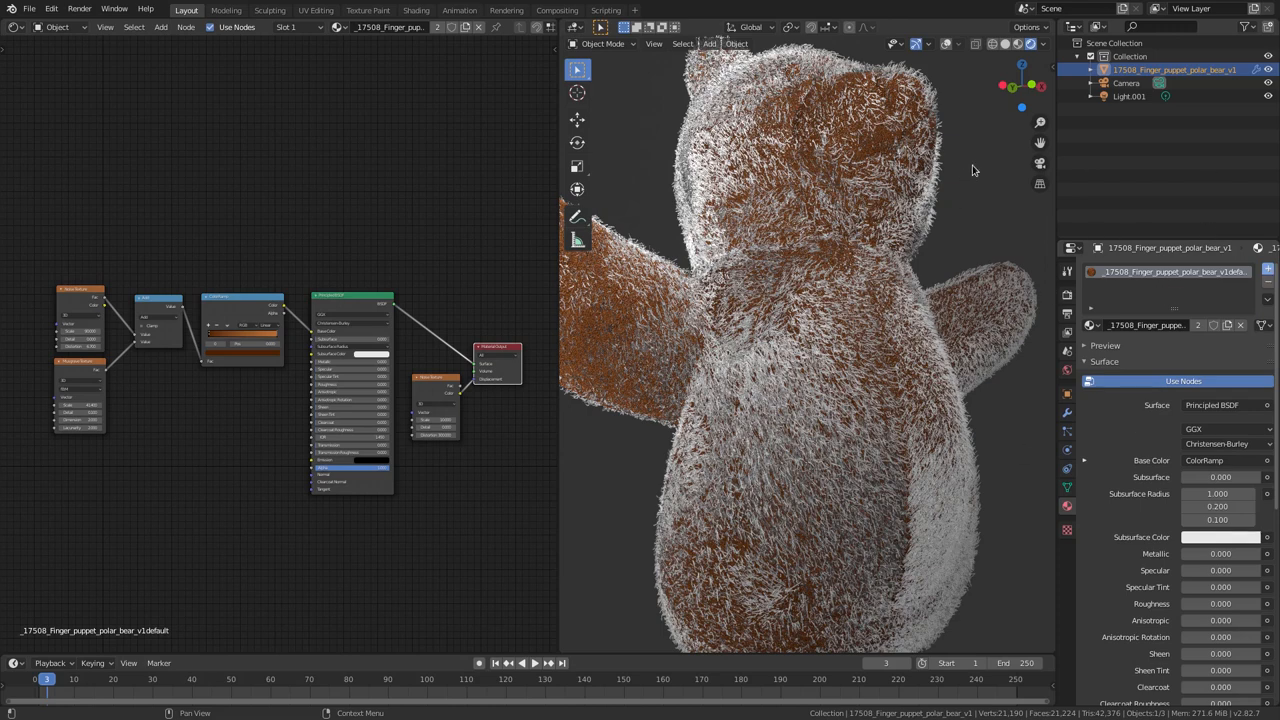
mouse_move(830, 486)
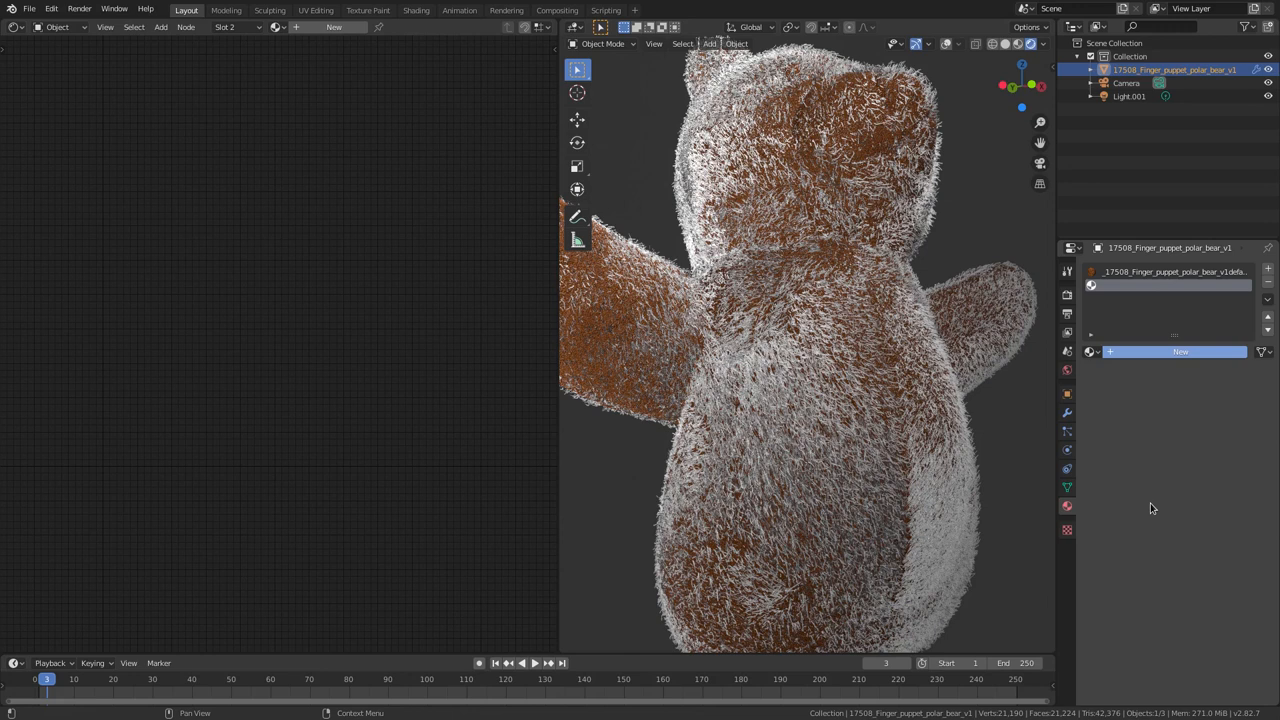
Step: Create Material.002 with a dark brown base colour and assign it to the hair particles
click(1180, 352)
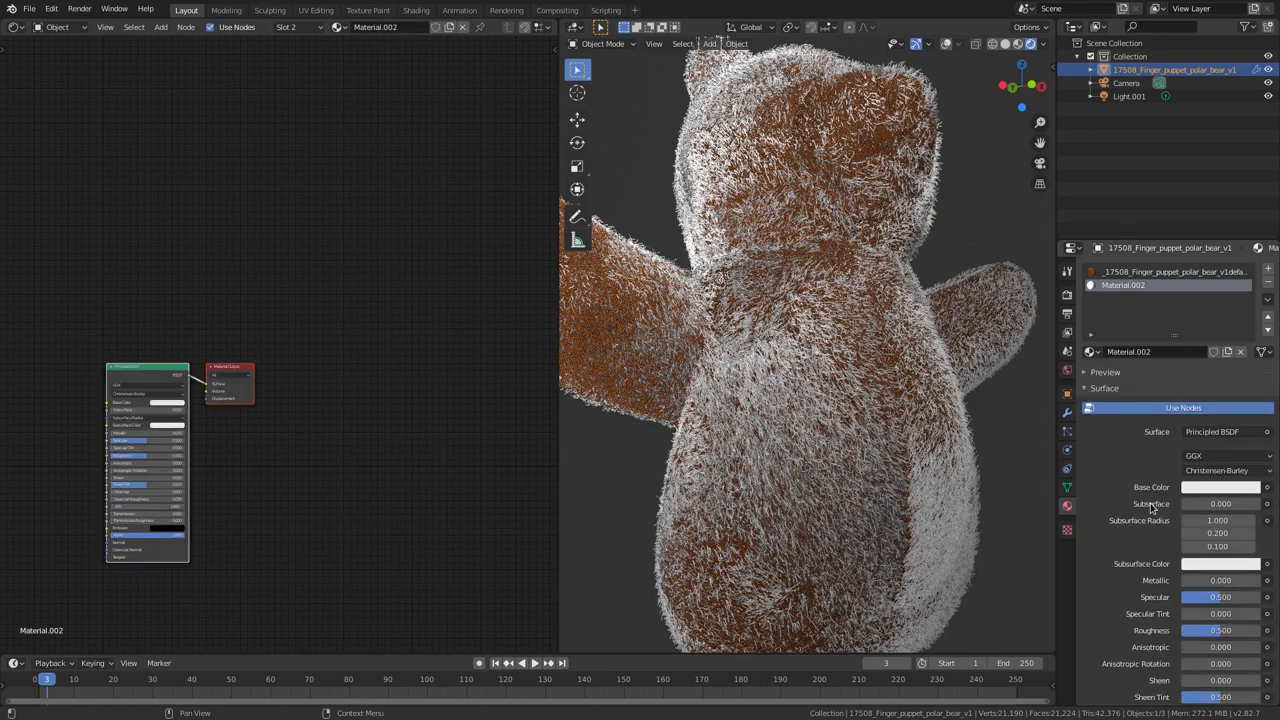
click(1220, 488)
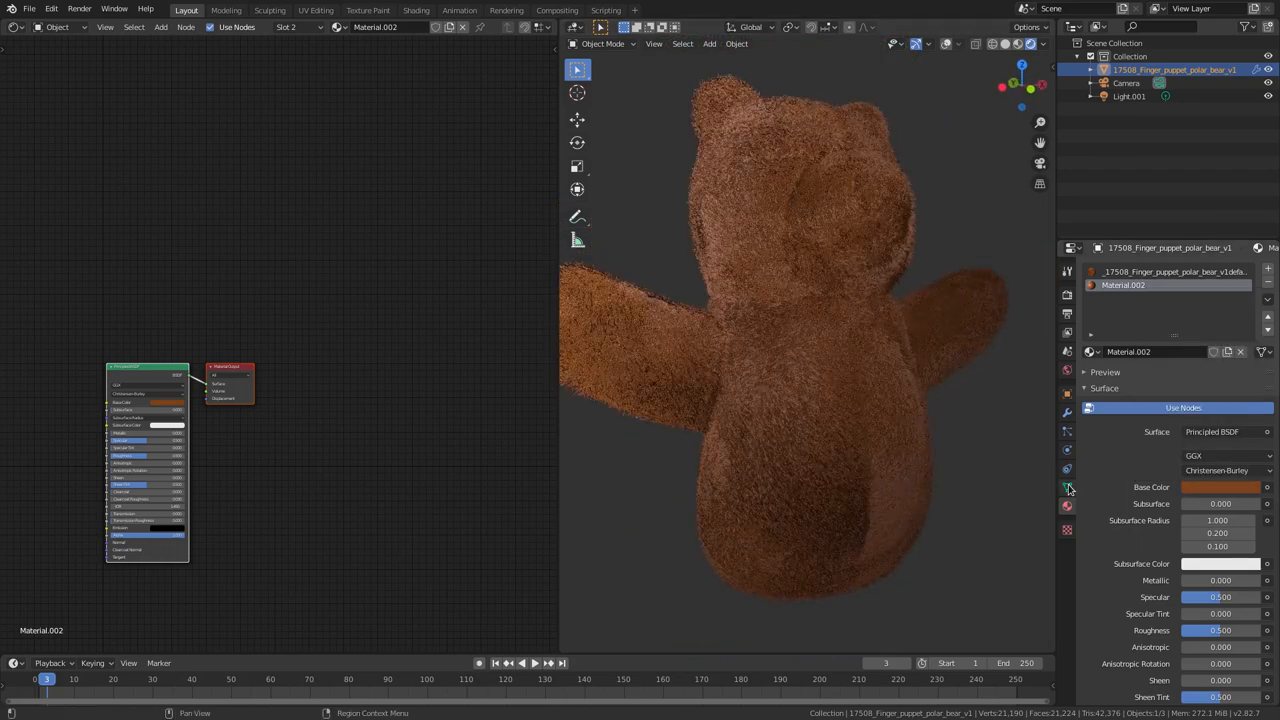
scroll(down, 3)
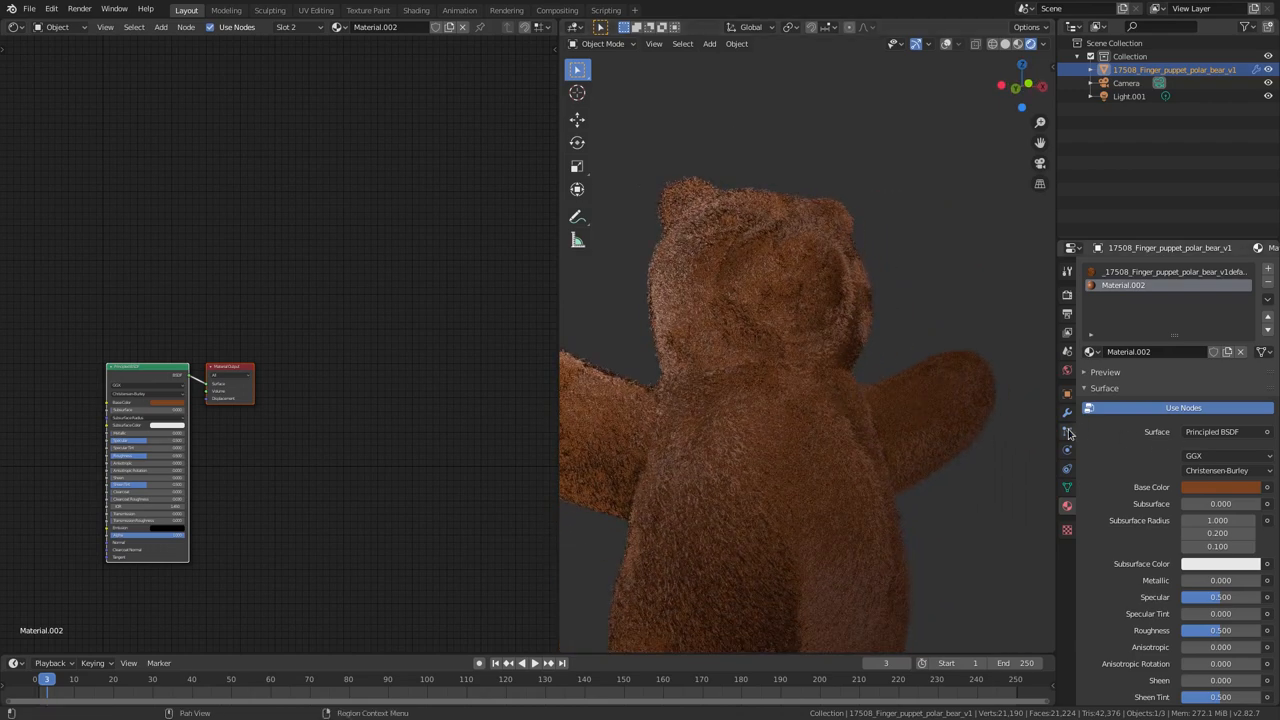
mouse_move(1036, 488)
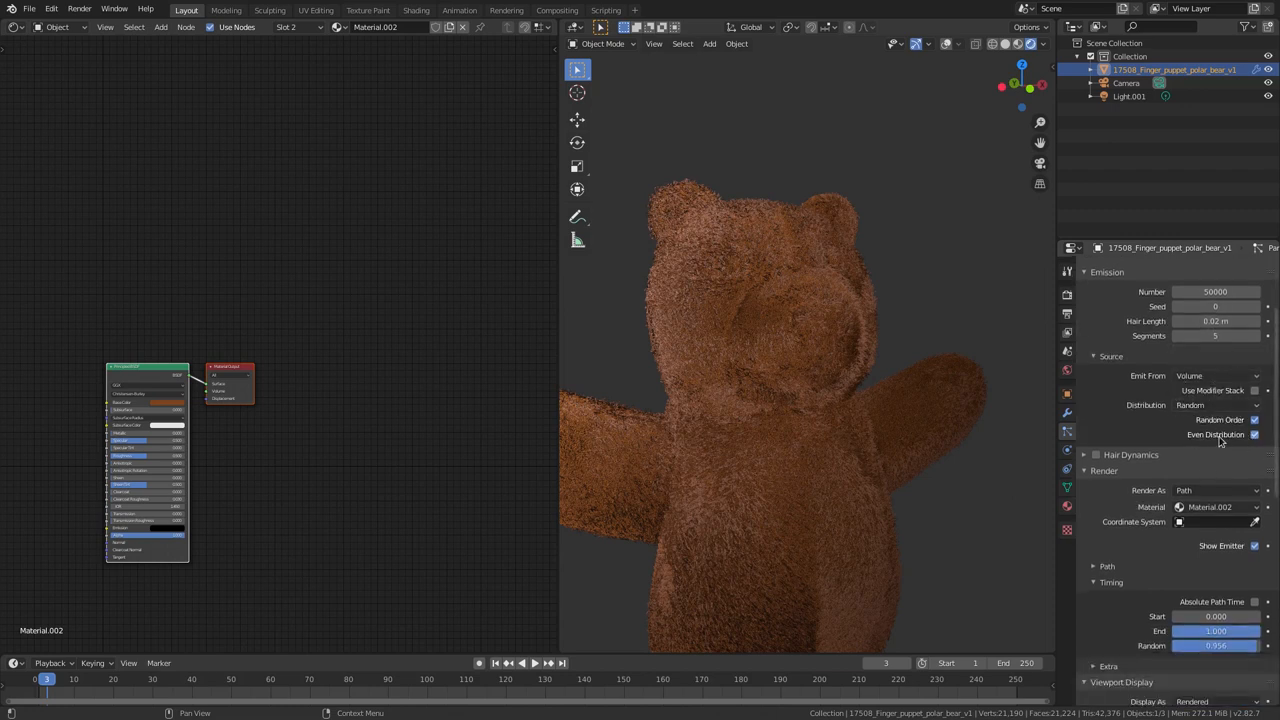
Step: Enable Interpolated children on the hair particles and inspect the denser fur up close
scroll(down, 3)
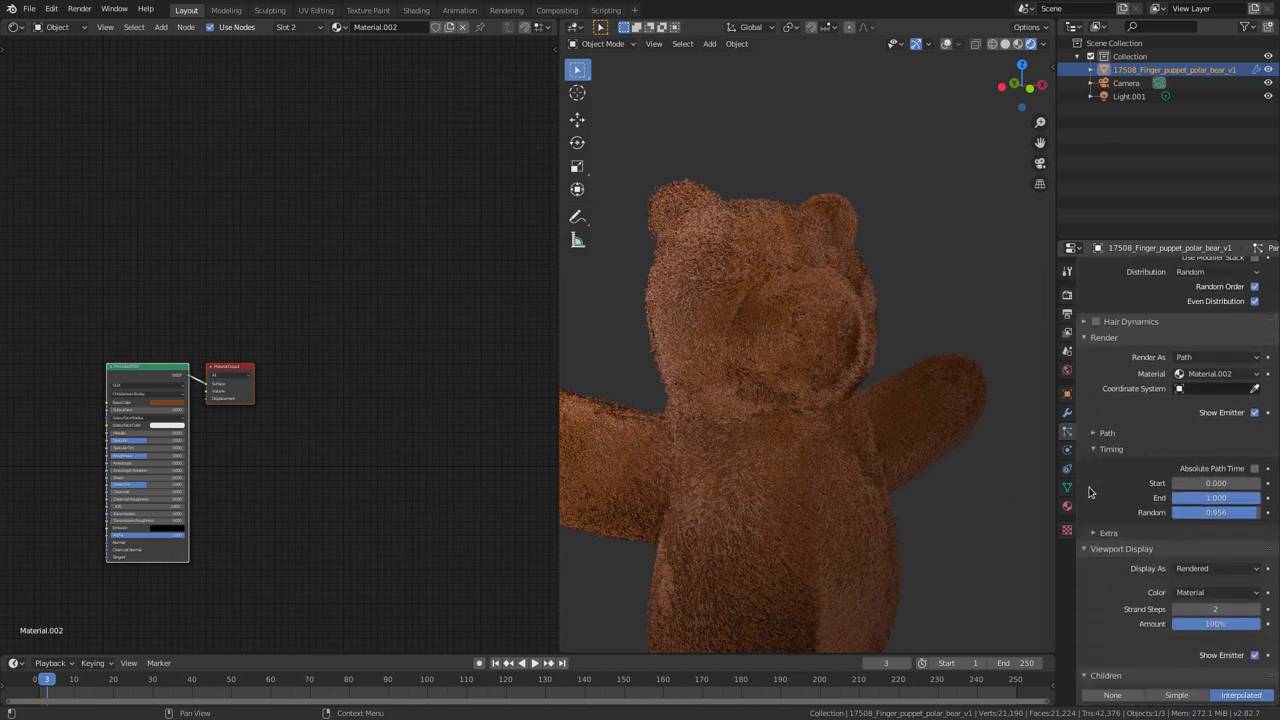
scroll(down, 3)
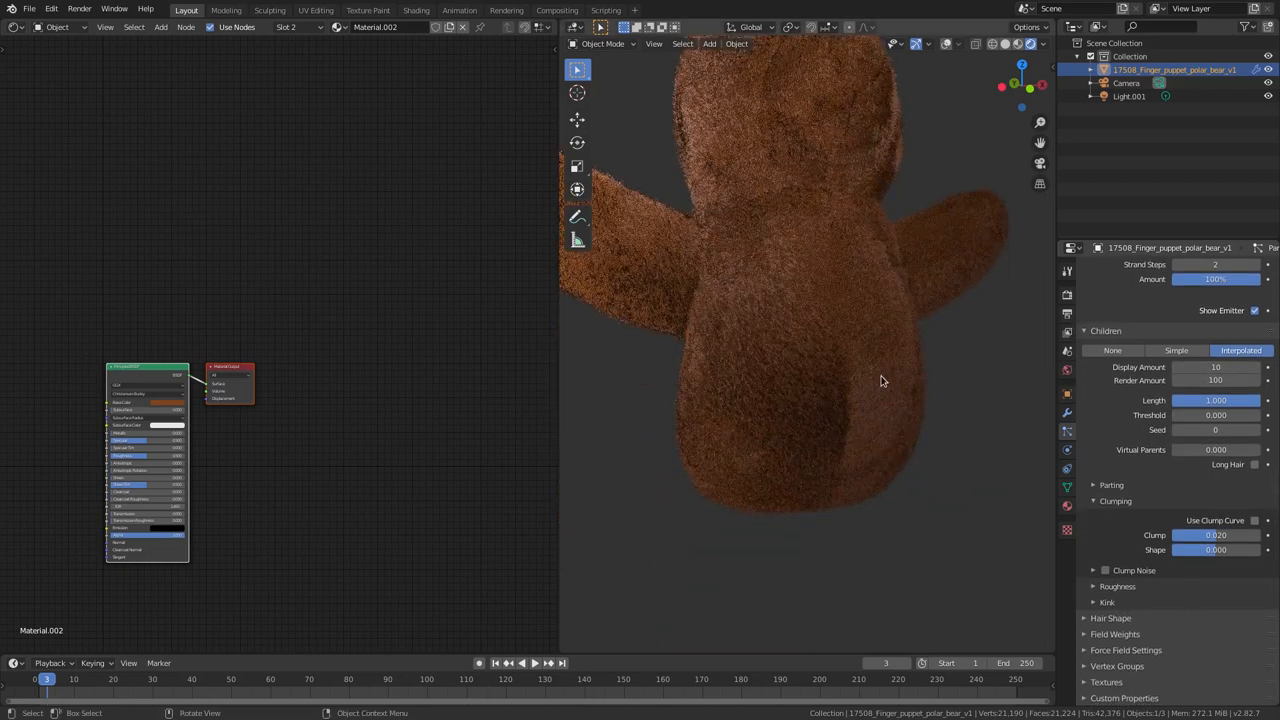
drag(880, 380, 862, 456)
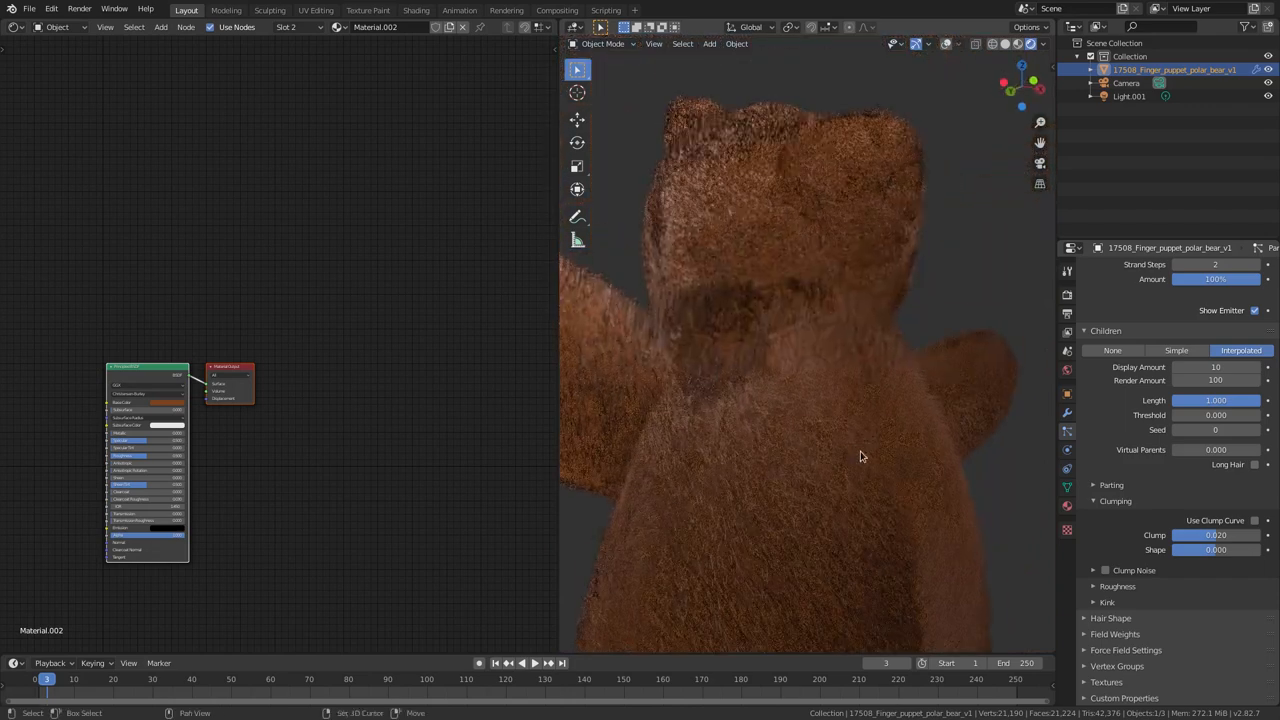
drag(862, 456, 876, 352)
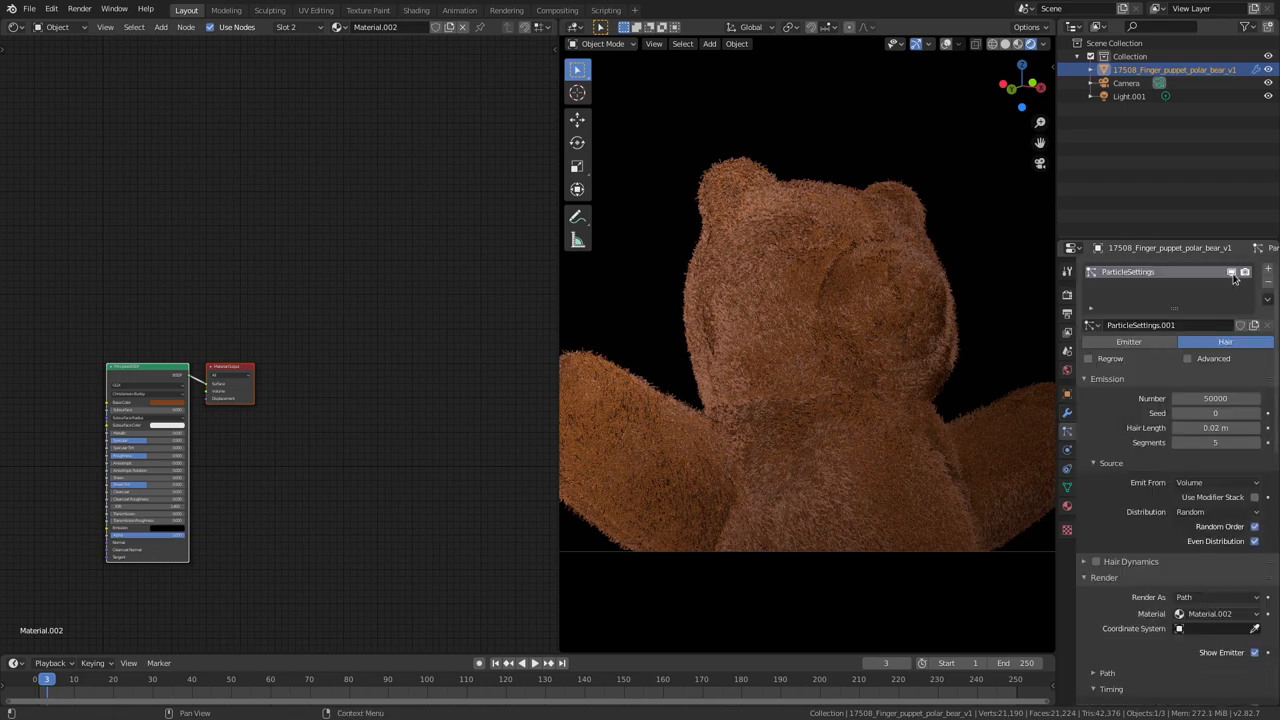
Step: Disable the particle modifier's viewport display so only the felt surface shows
click(1232, 272)
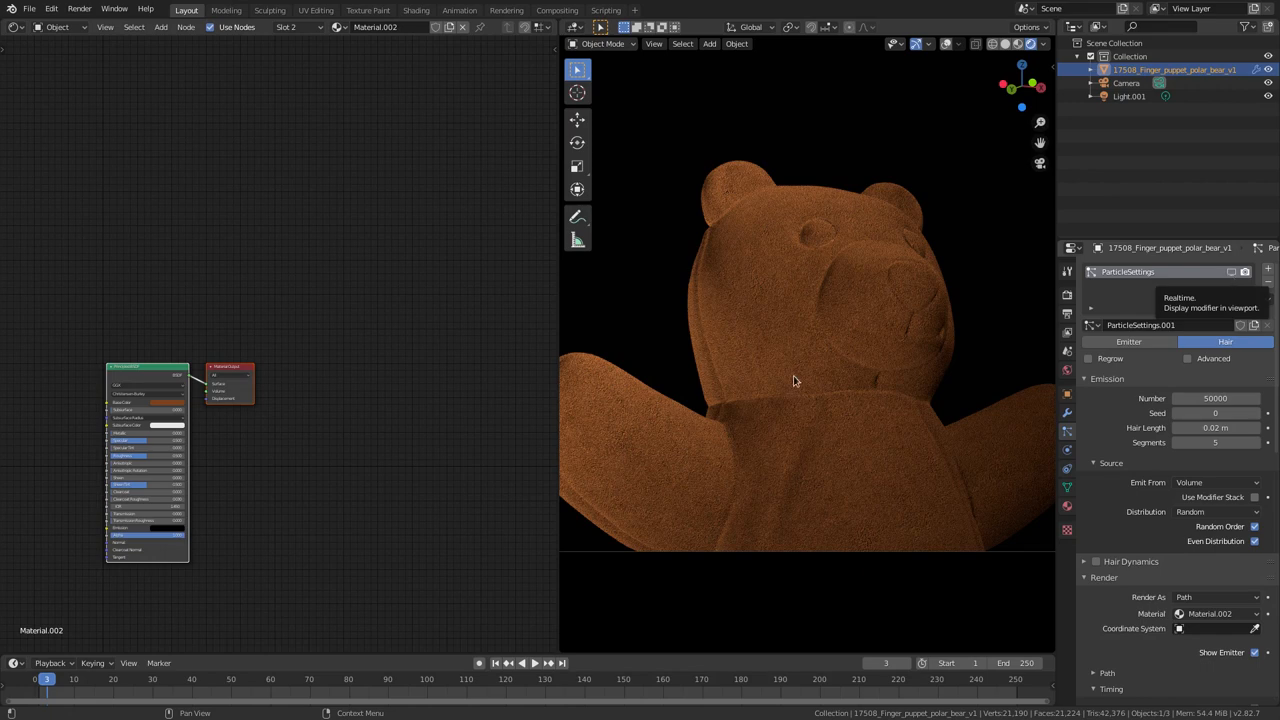
mouse_move(424, 94)
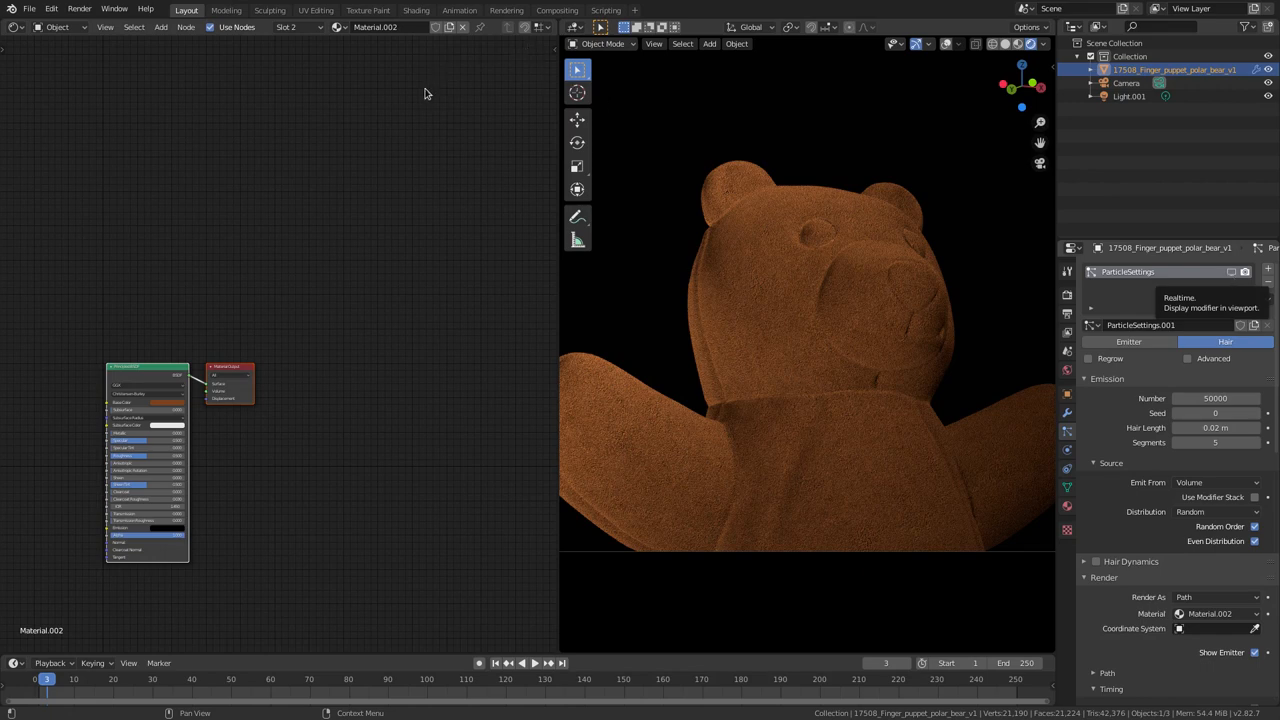